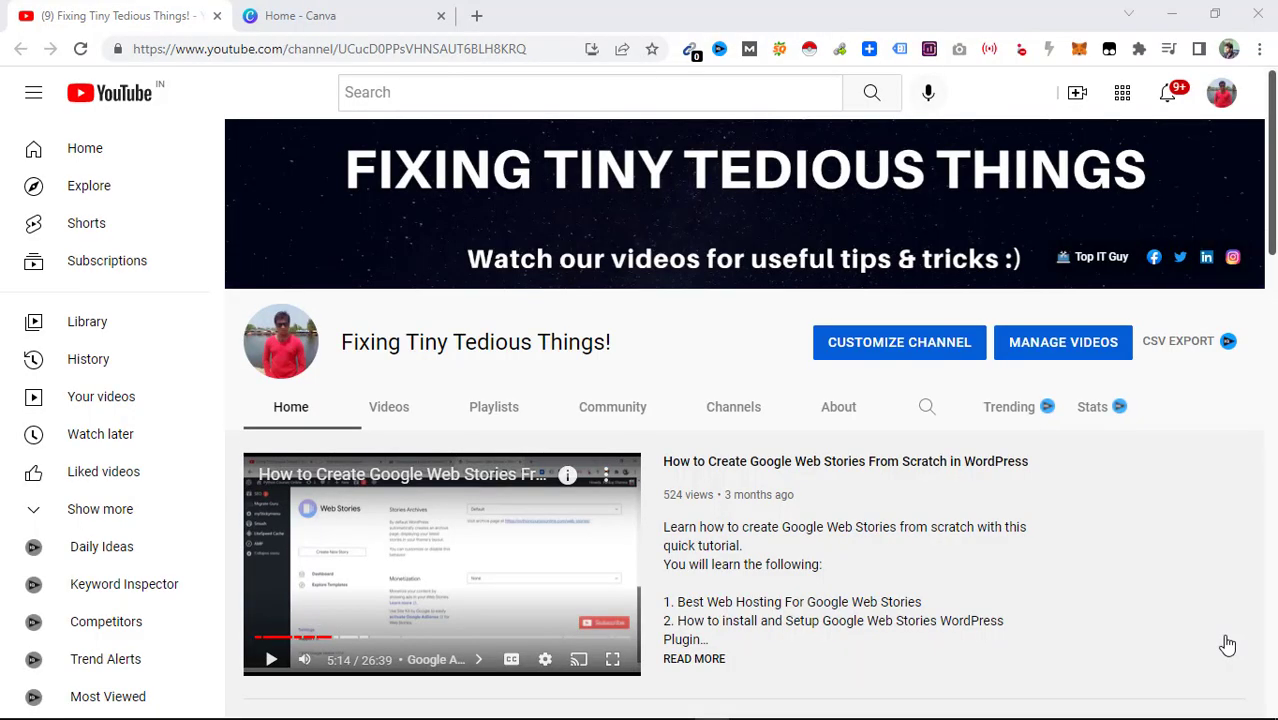
mouse_move(1016, 535)
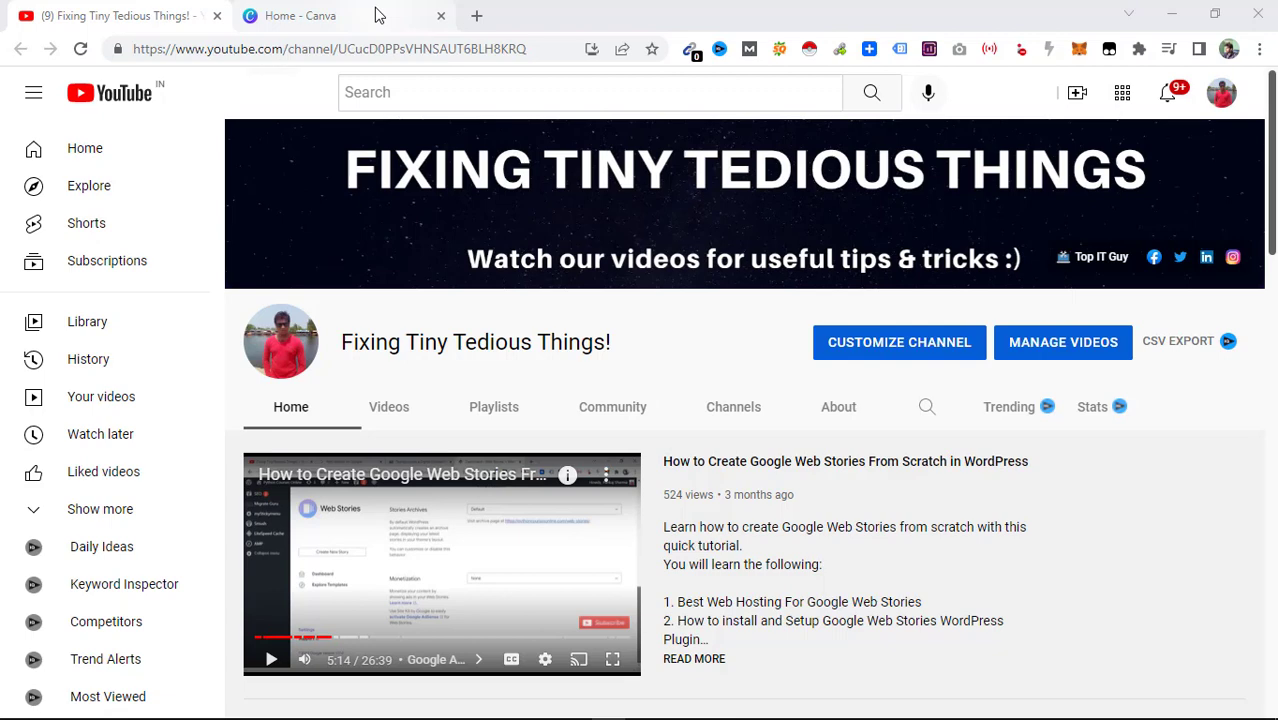
Switch from the YouTube channel page to the 'Home - Canva' browser tab
click(300, 15)
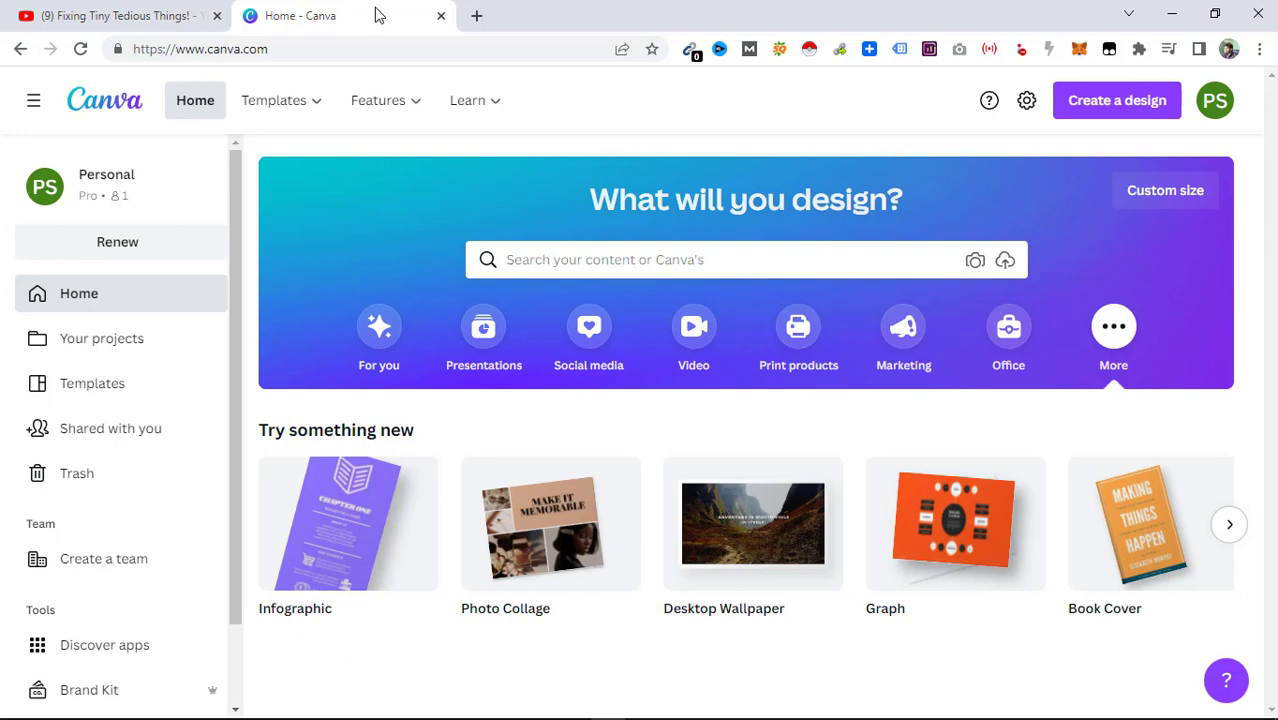
mouse_move(195, 100)
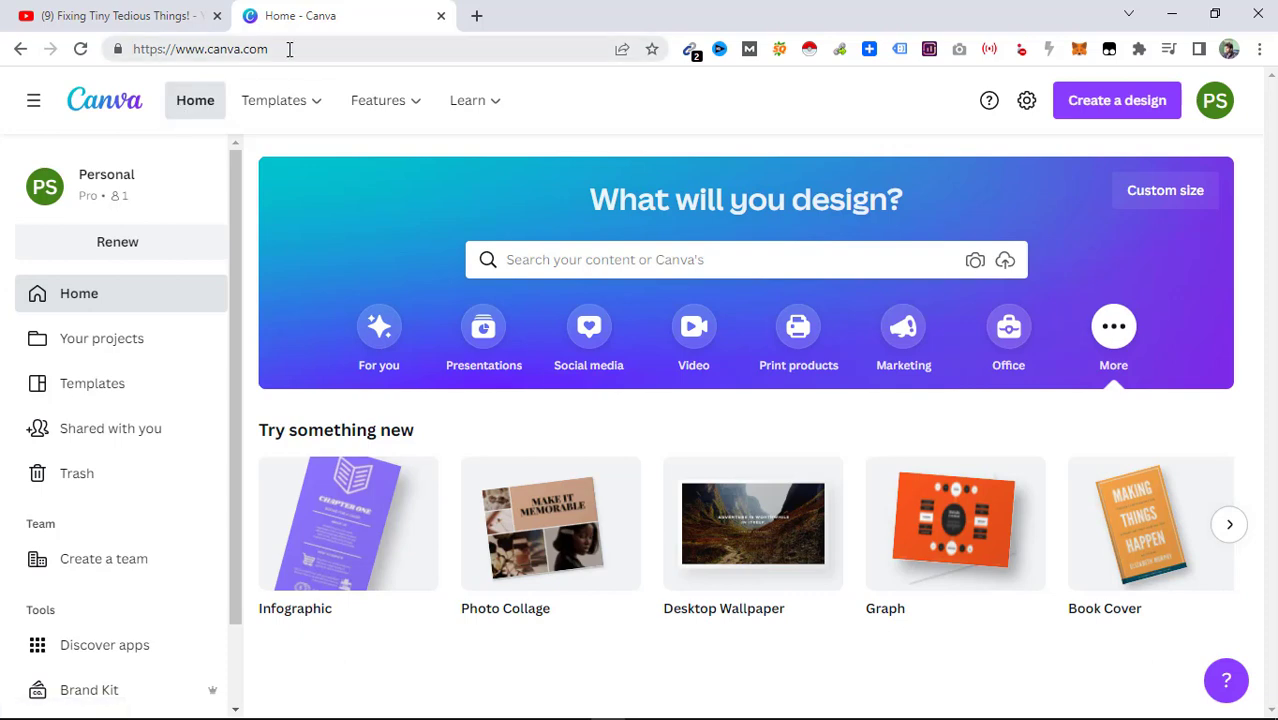
mouse_move(1117, 100)
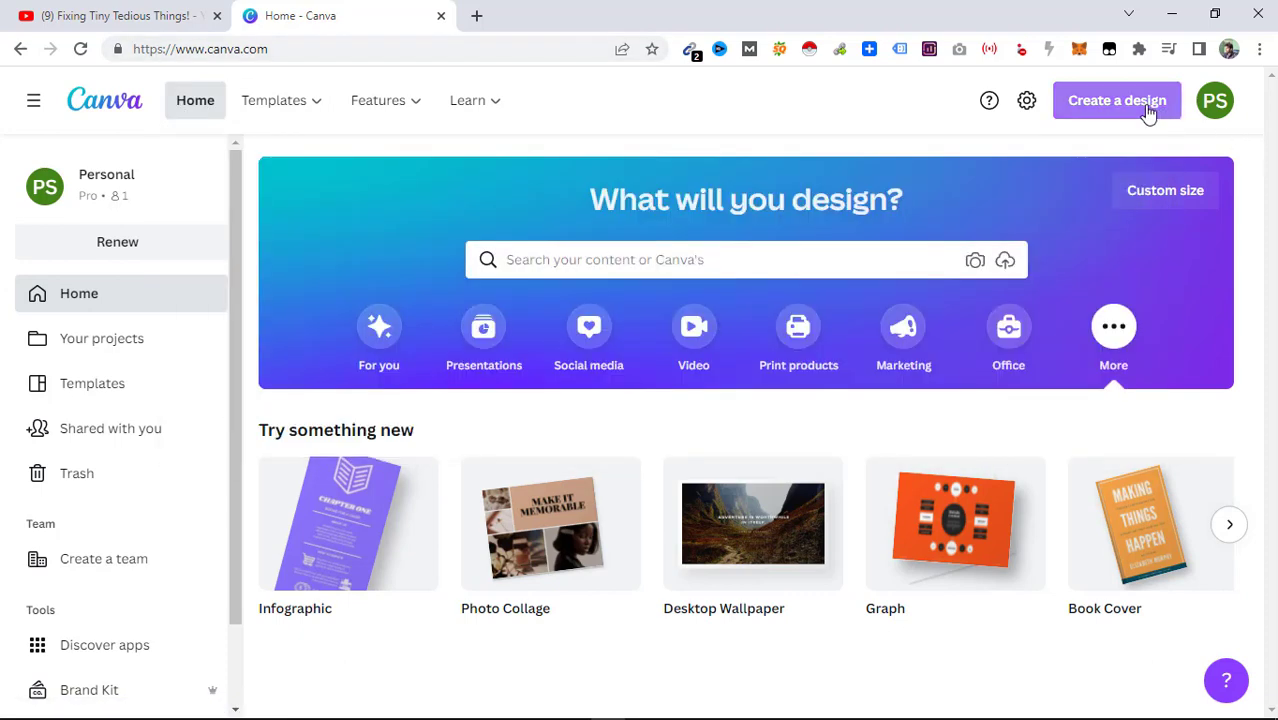
Create a new custom-size design at the recent 1280 × 720 px size
click(1117, 100)
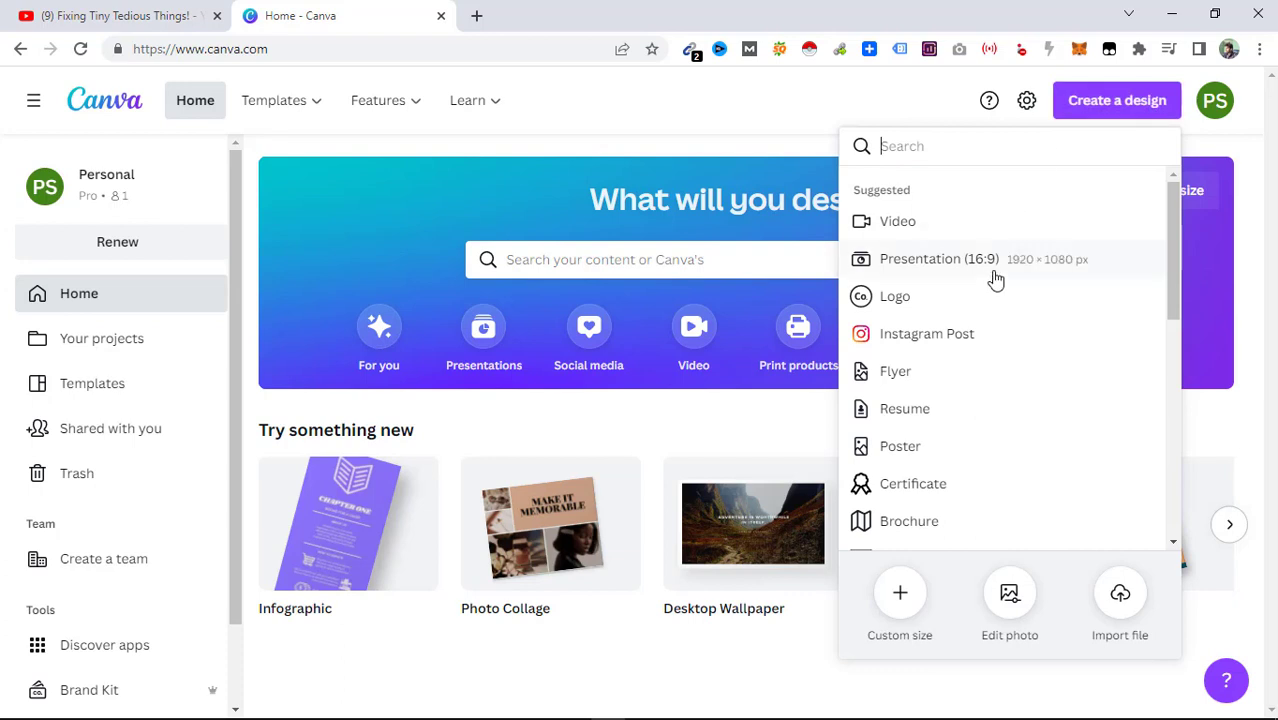
click(899, 605)
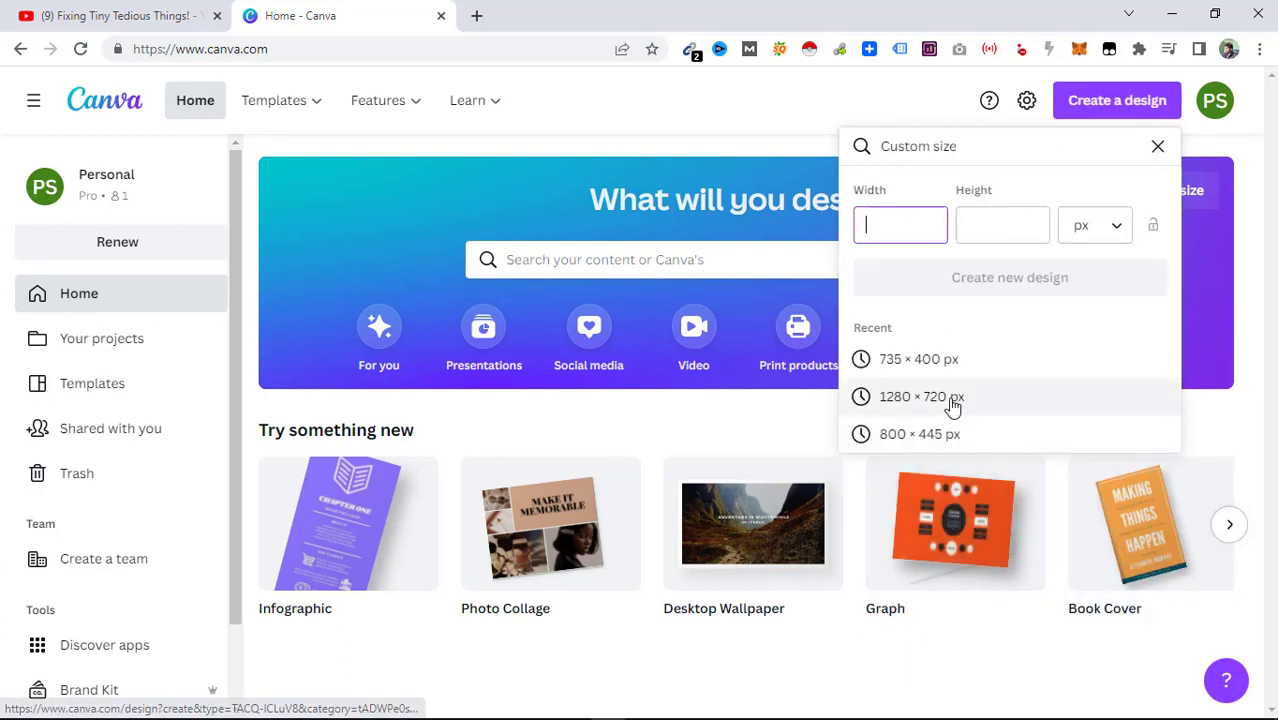
click(919, 396)
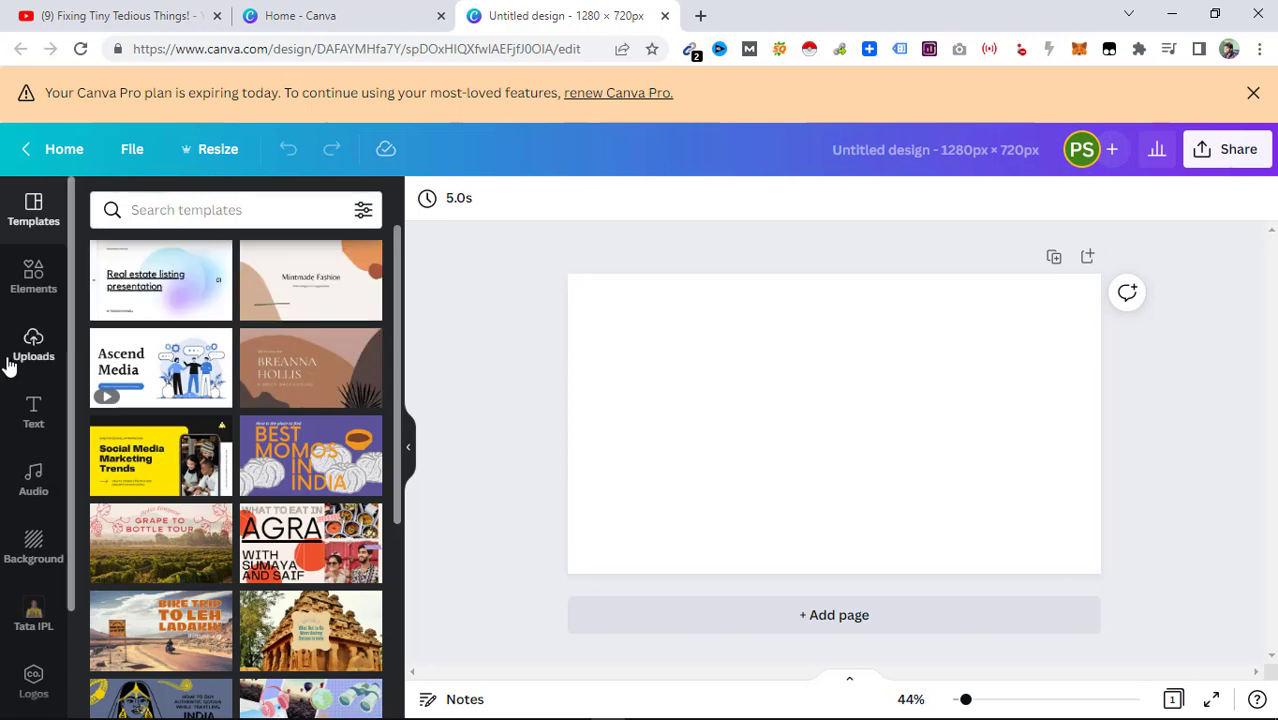
Add the uploaded photo of three women sitting together to the blank page
click(33, 345)
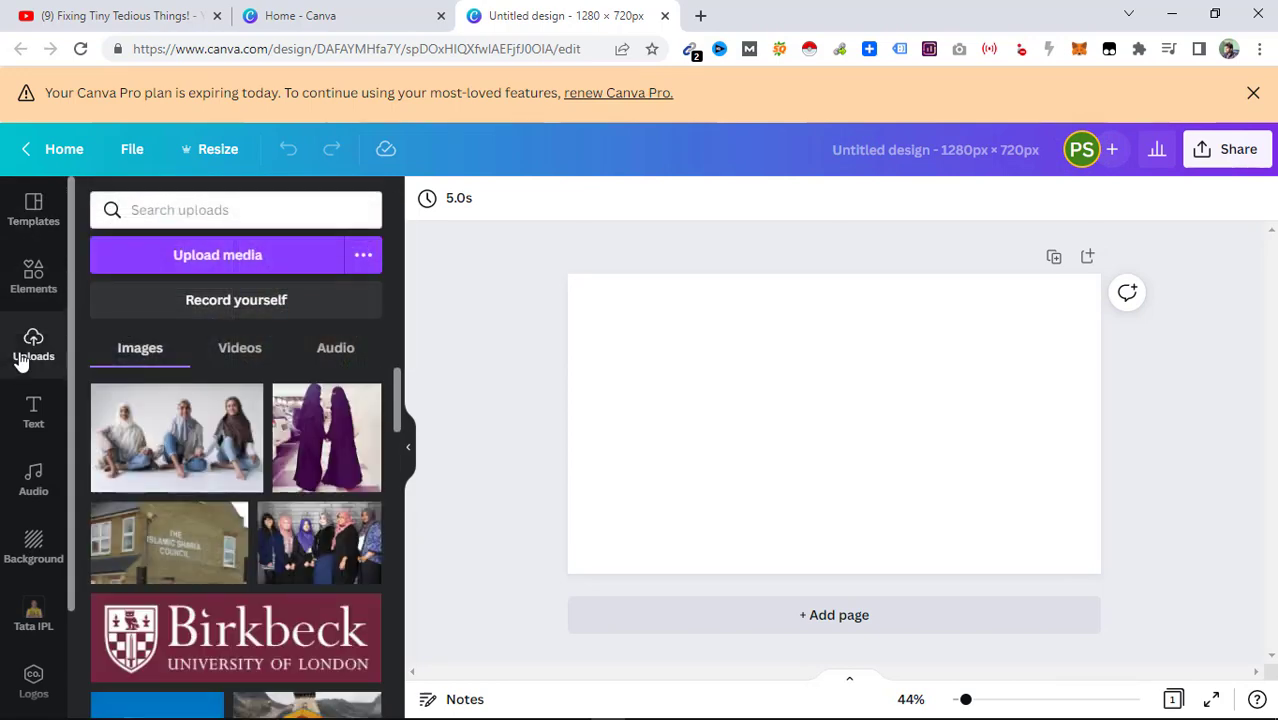
mouse_move(398, 404)
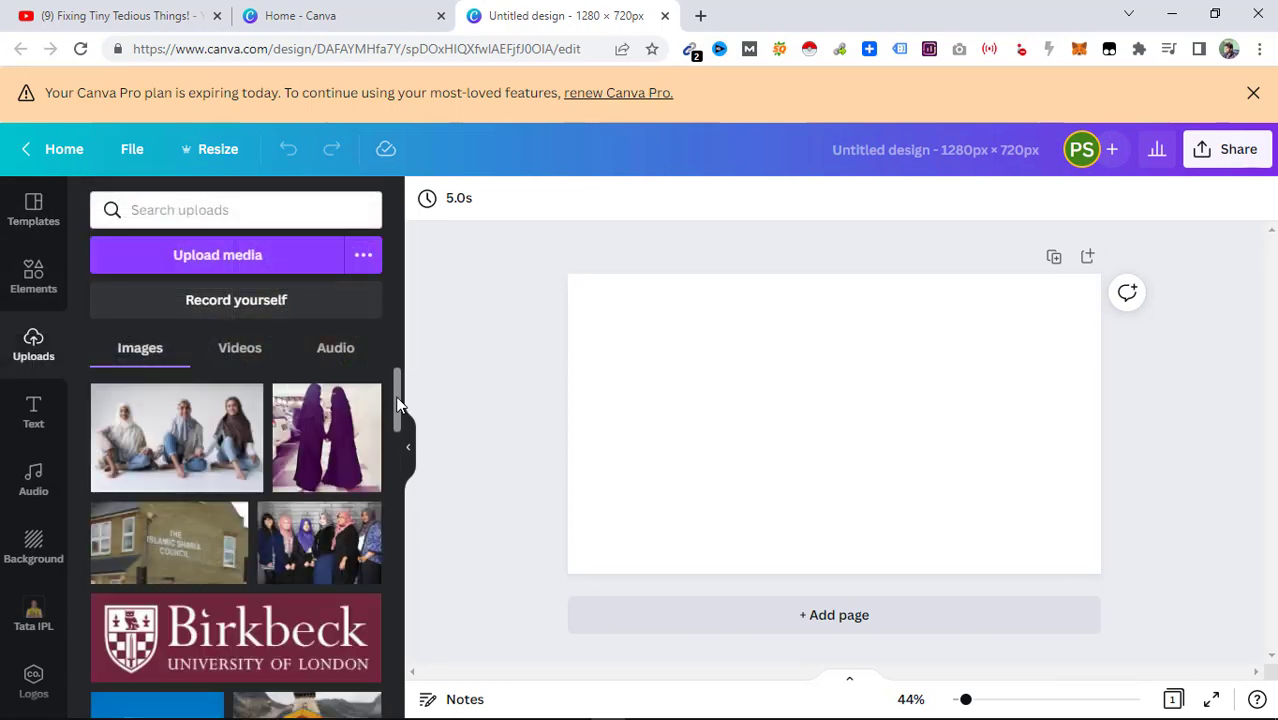
click(176, 437)
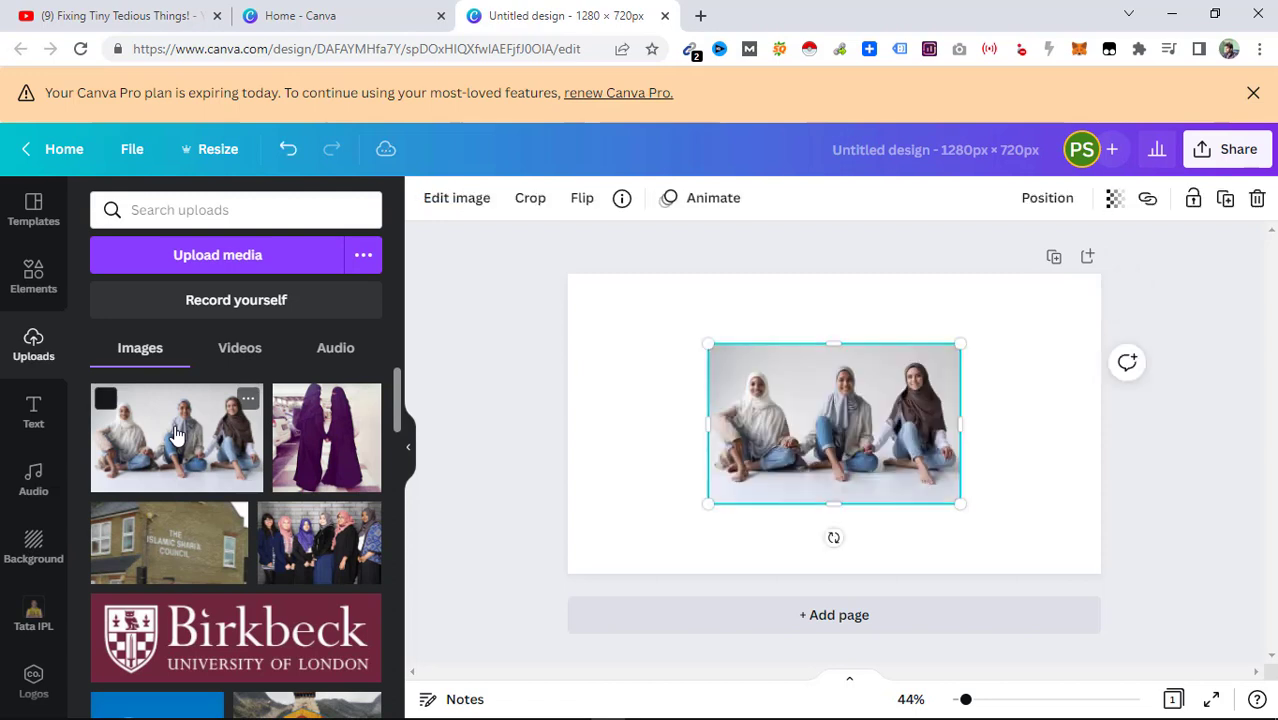
mouse_move(875, 475)
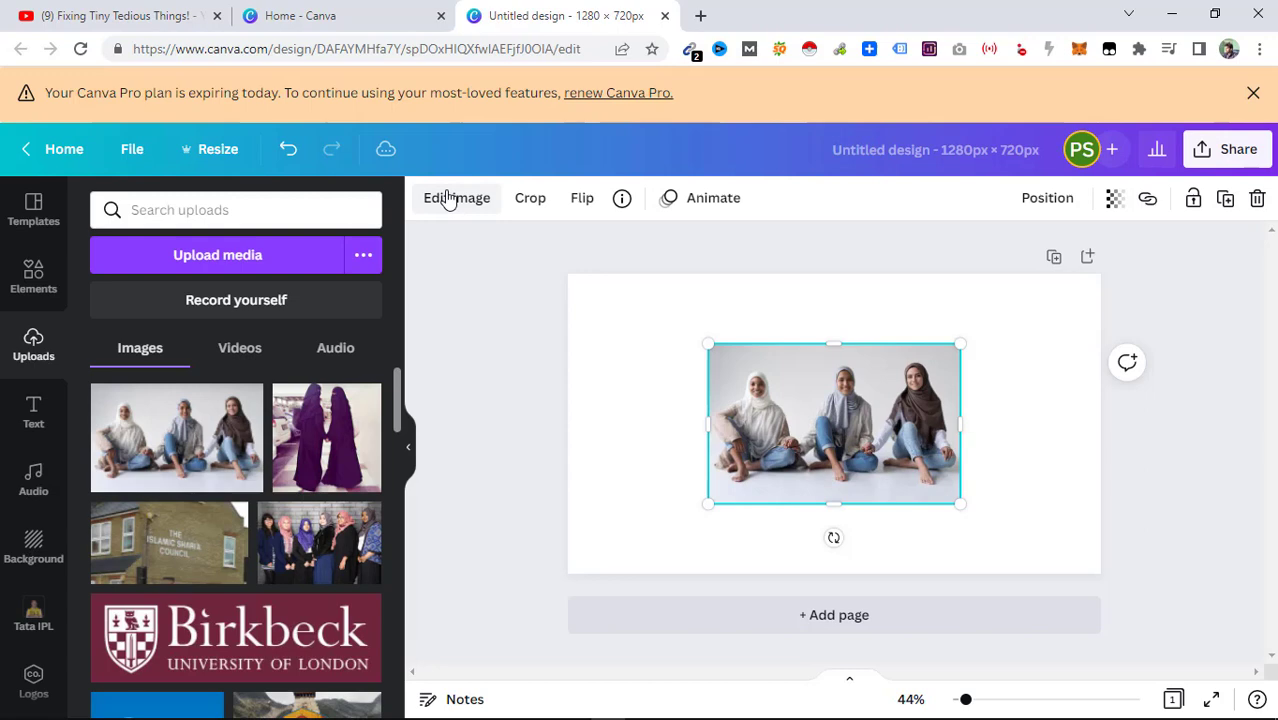
Strip the photo's white backdrop with BG Remover and keep the result
click(456, 197)
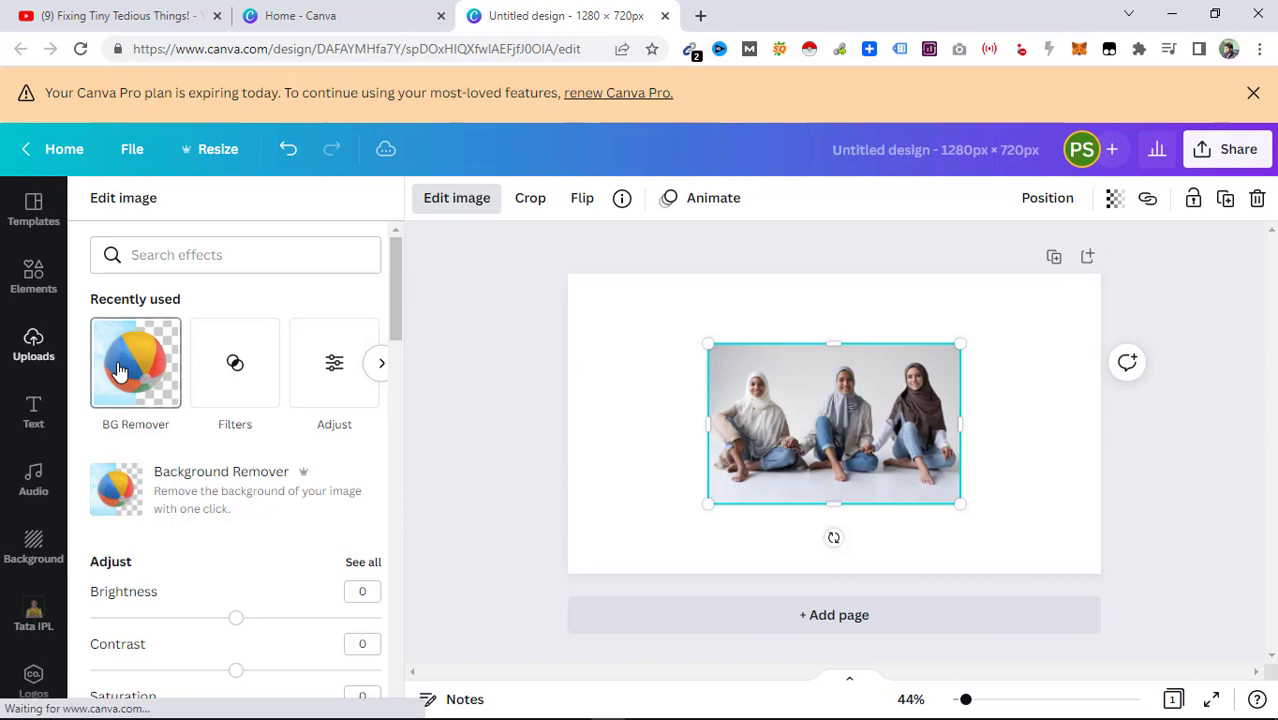
click(135, 362)
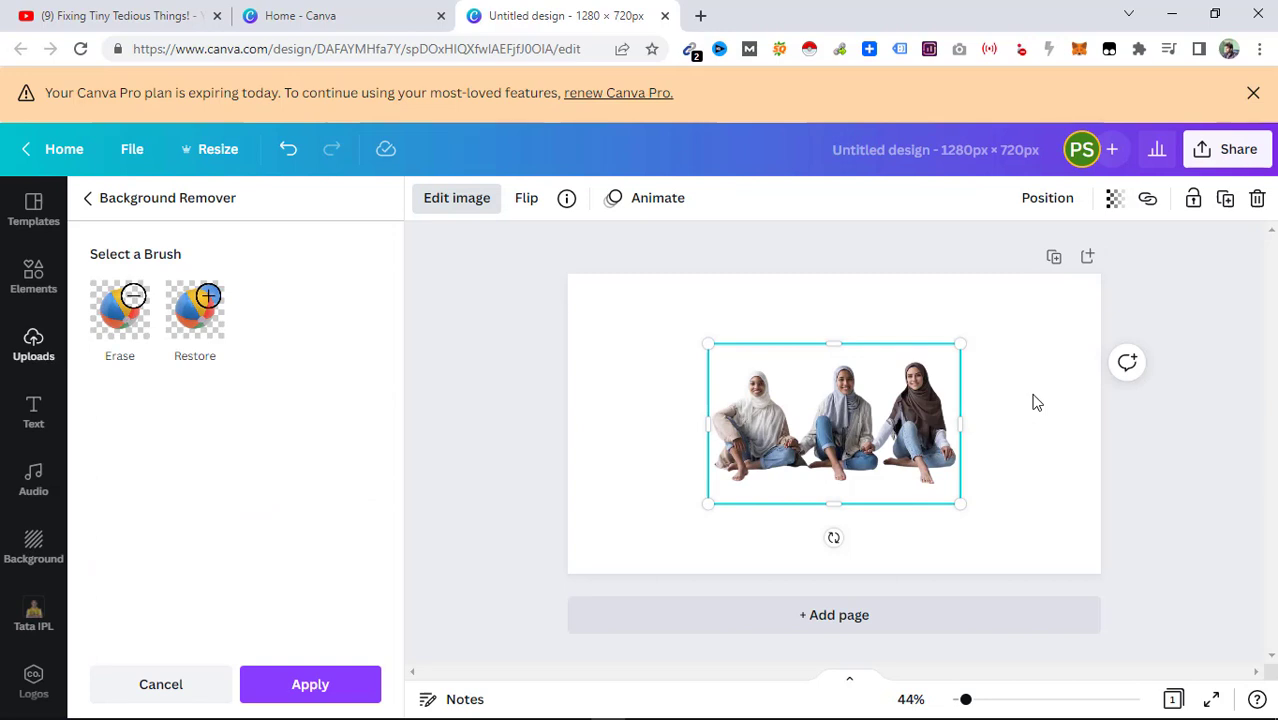
mouse_move(1070, 346)
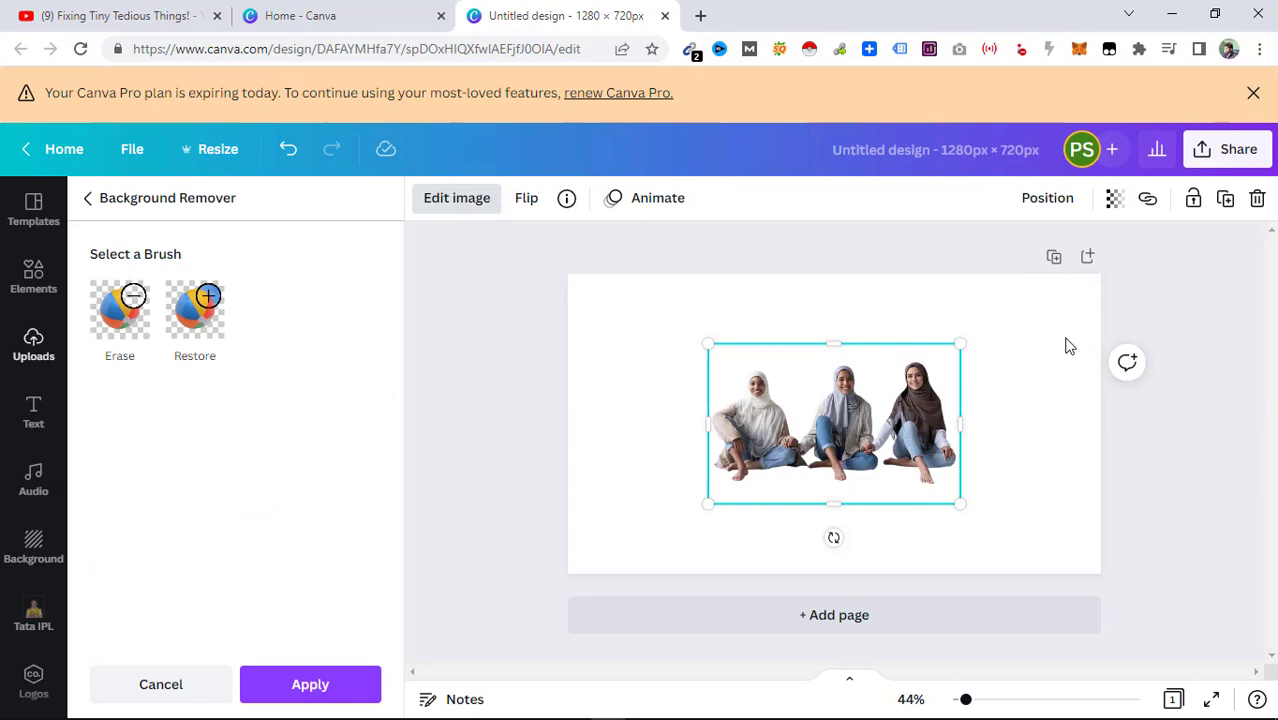
click(33, 345)
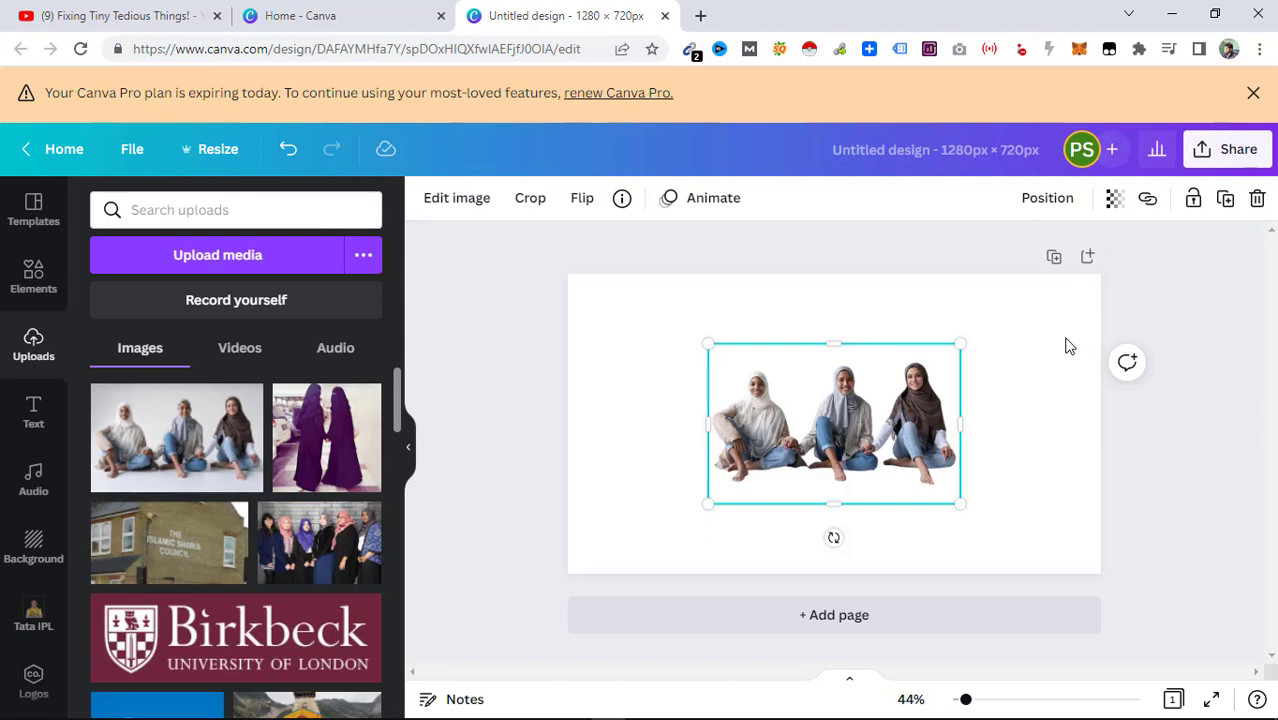
mouse_move(622, 197)
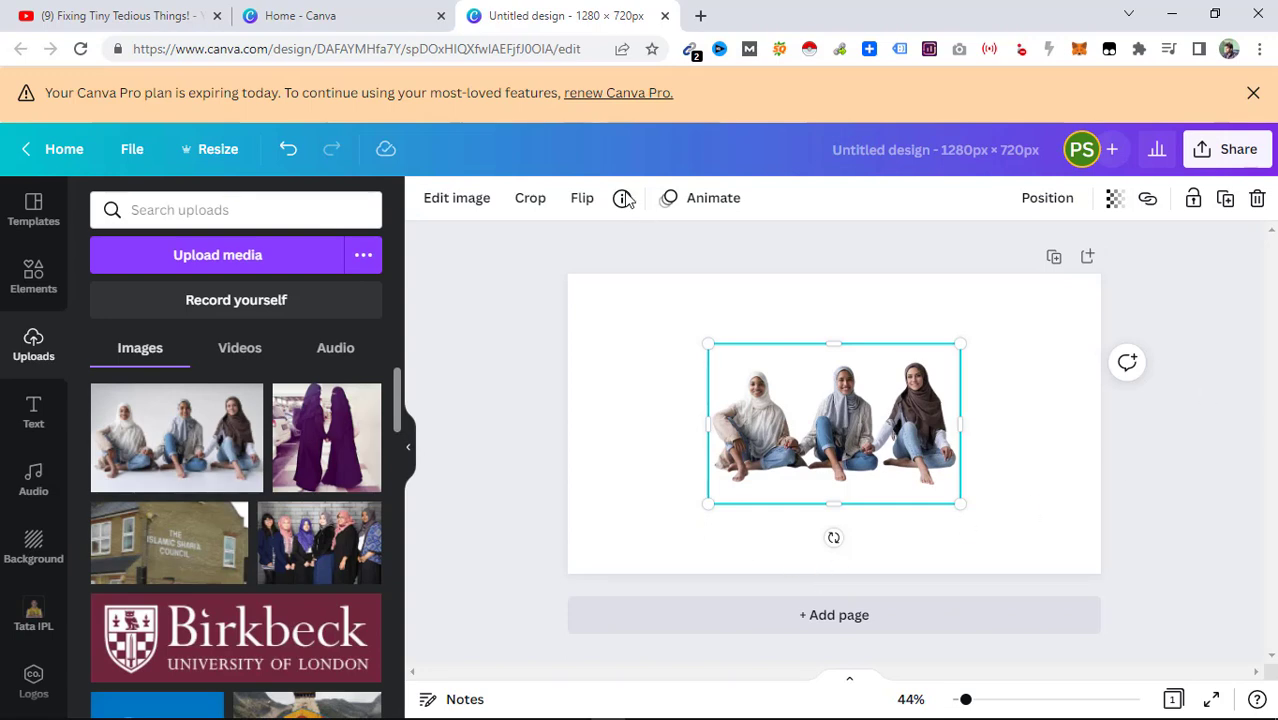
mouse_move(1024, 451)
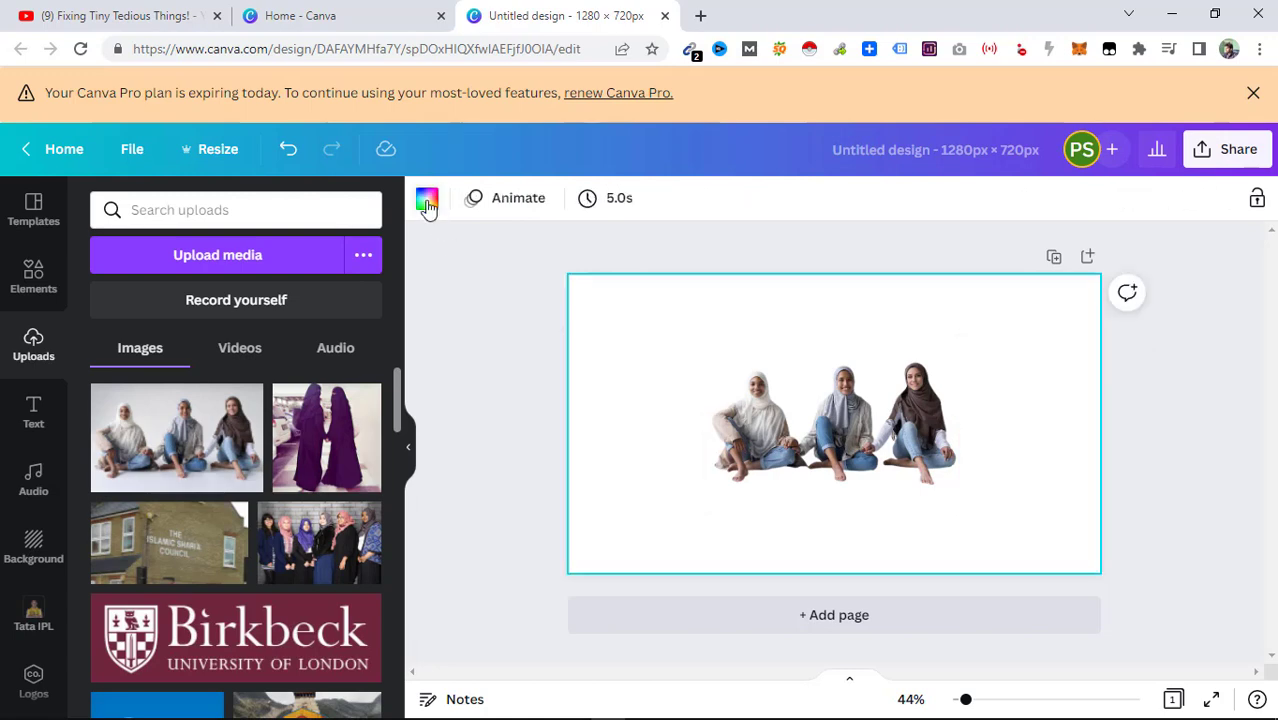
Make the page background slate grey and reposition the women's cut-out
click(427, 198)
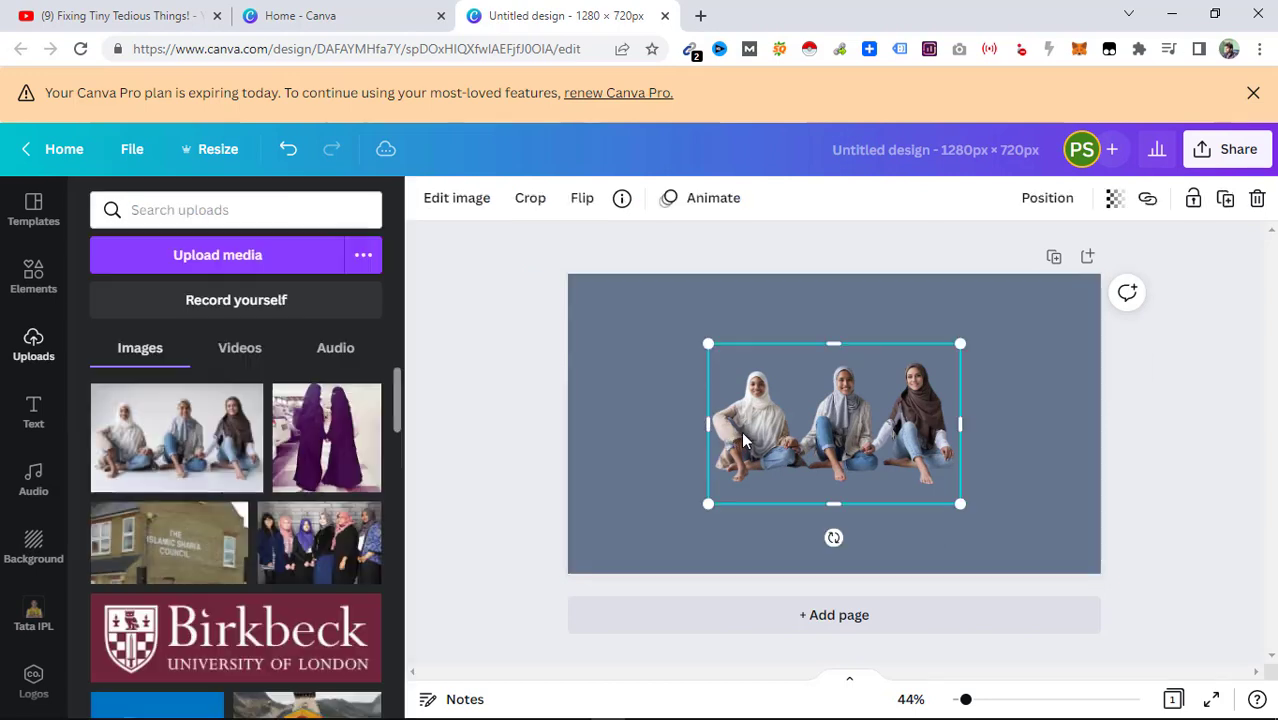
drag(833, 423, 723, 367)
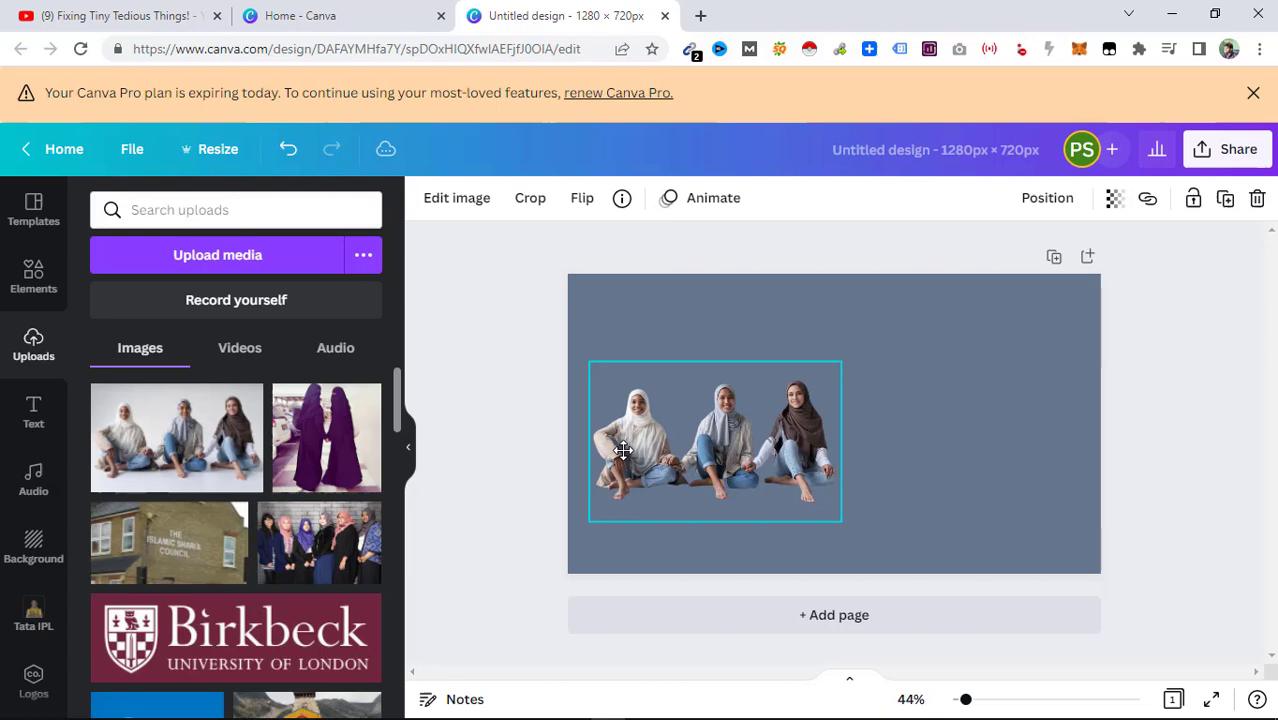
drag(623, 450, 633, 477)
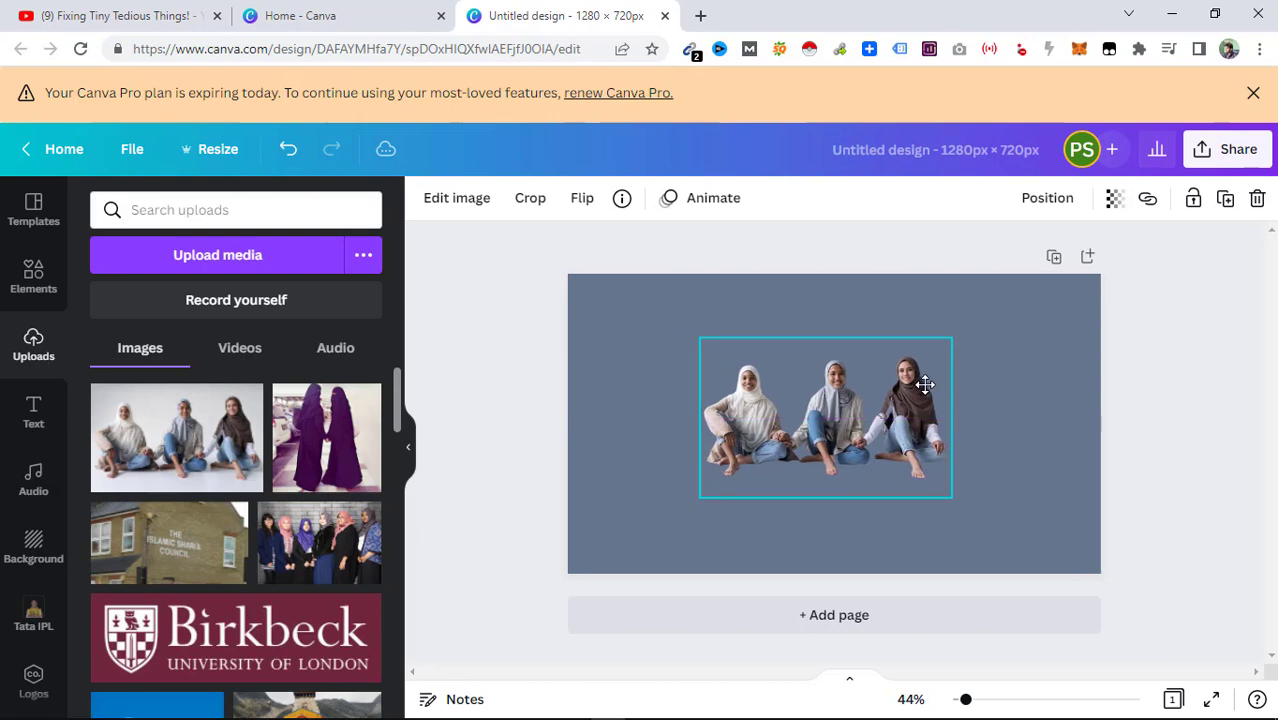
Enlarge the three-women cut-out toward the top-left and bottom edges of the page
click(825, 415)
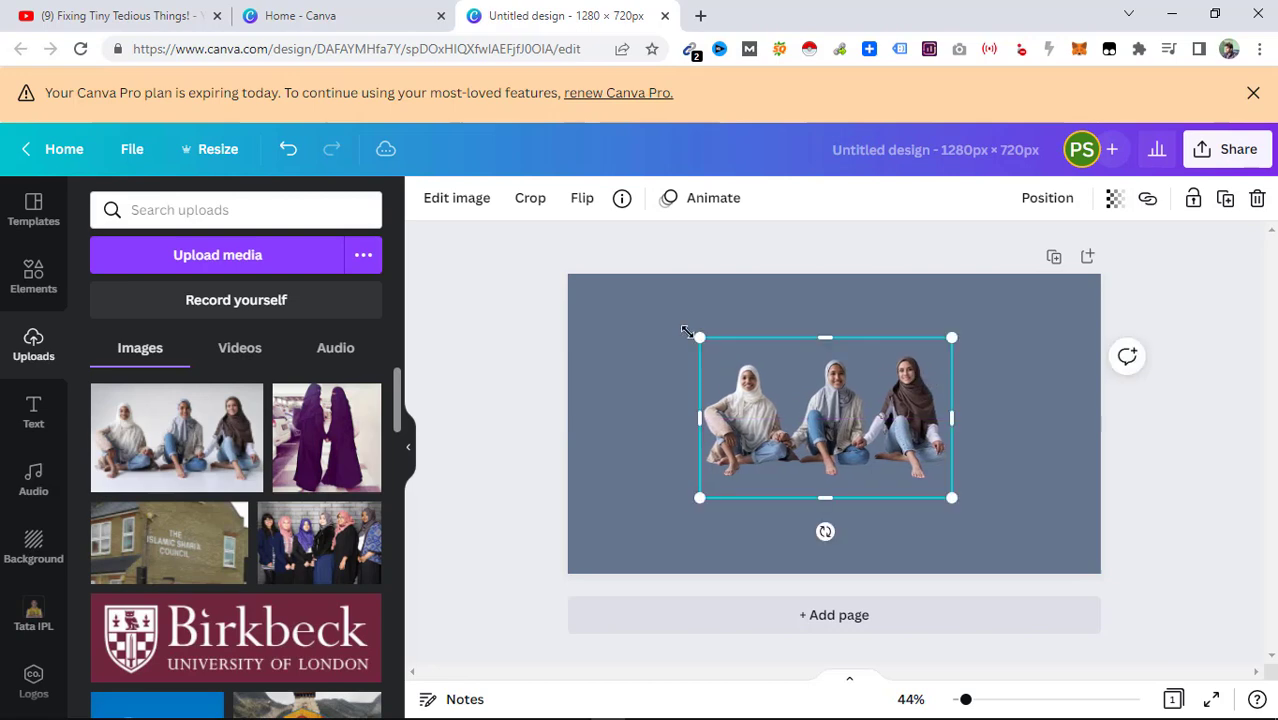
drag(699, 337, 599, 277)
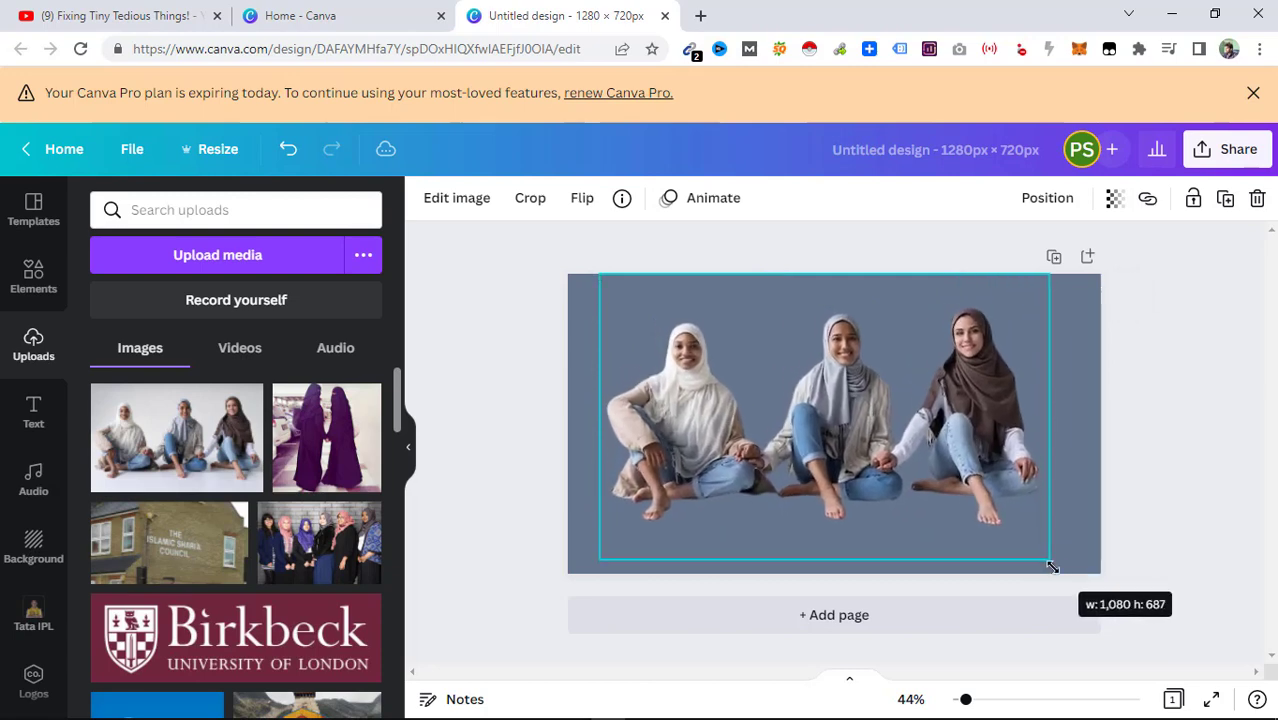
drag(1050, 565, 1068, 578)
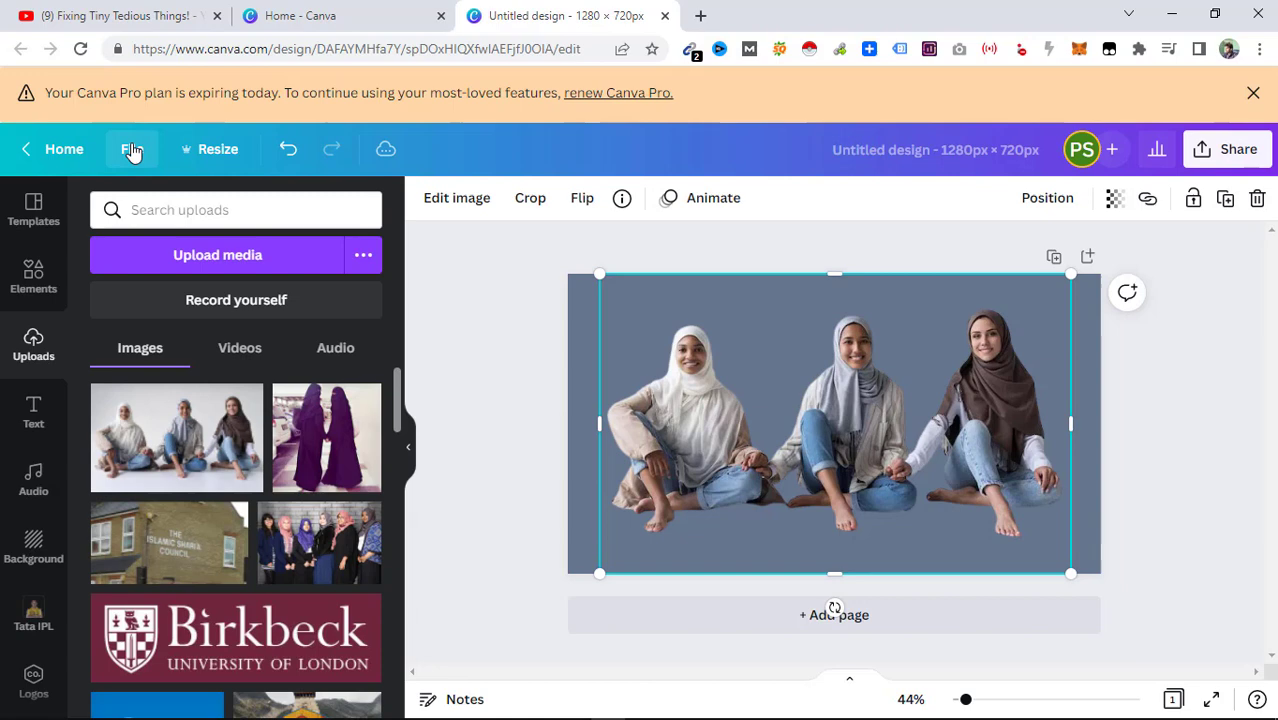
Set up a PNG download with the transparent background option ticked
click(131, 149)
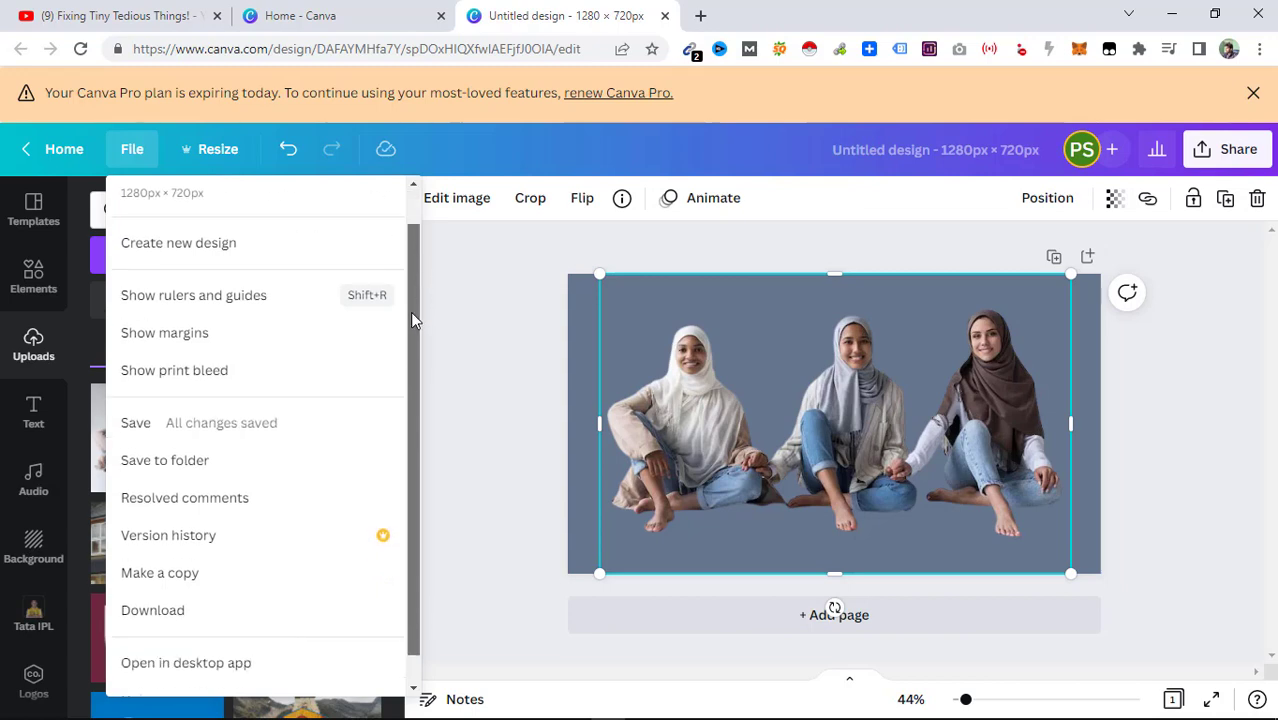
click(152, 610)
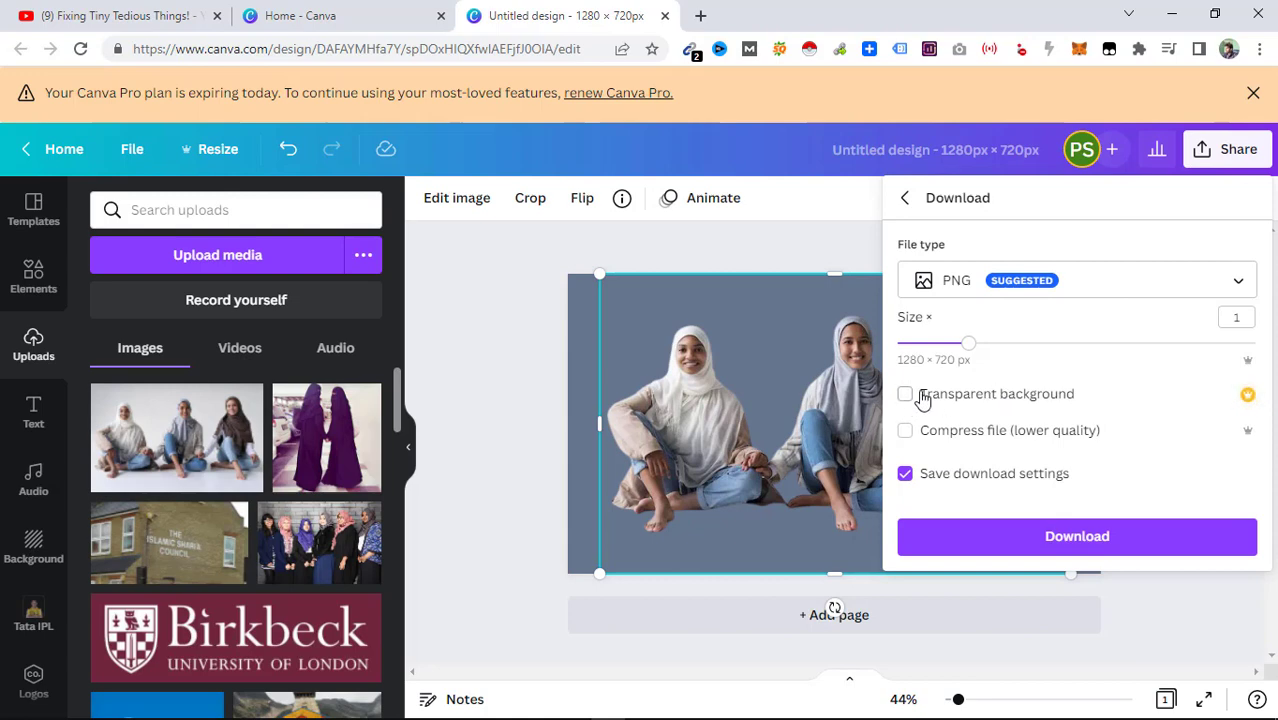
click(905, 393)
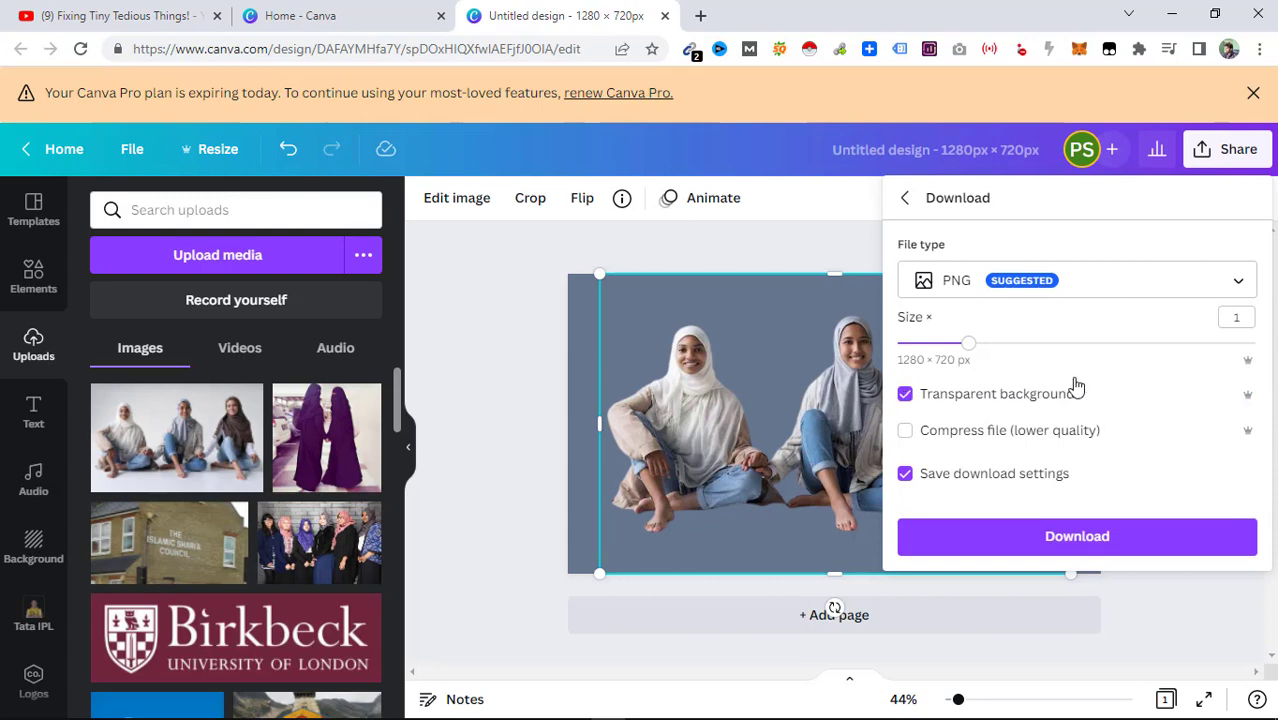
mouse_move(1117, 403)
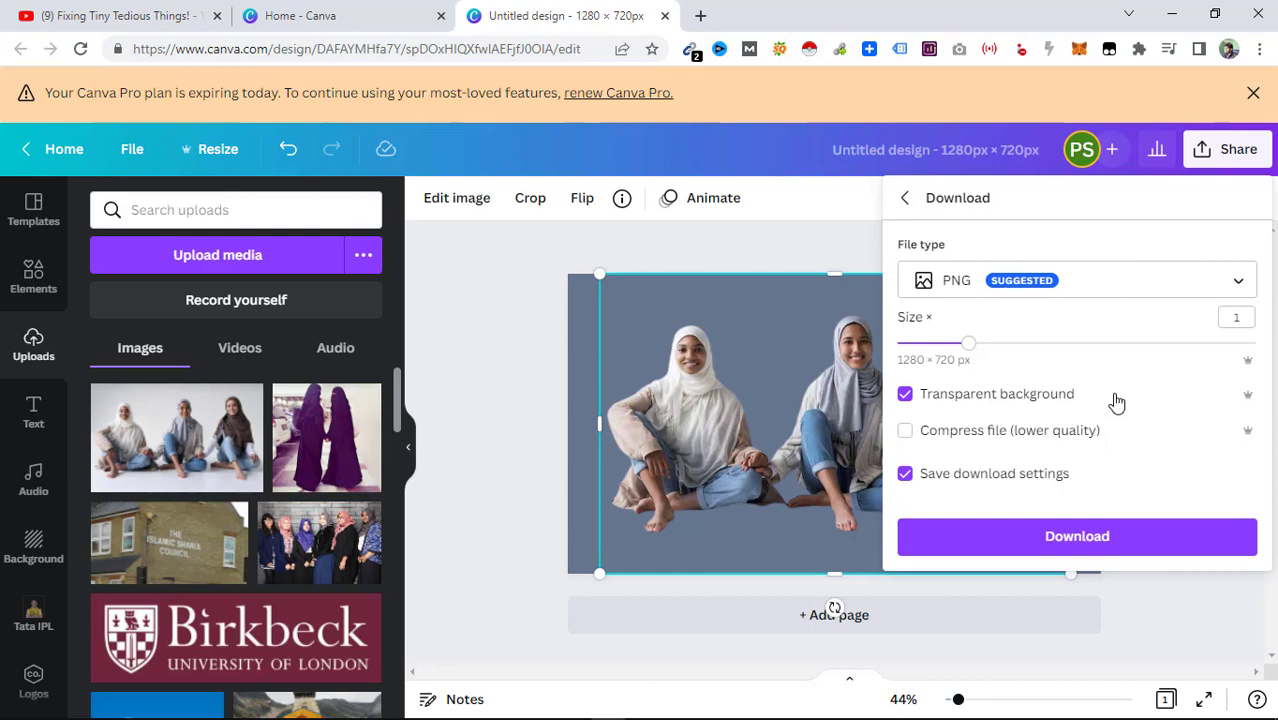
mouse_move(1077, 536)
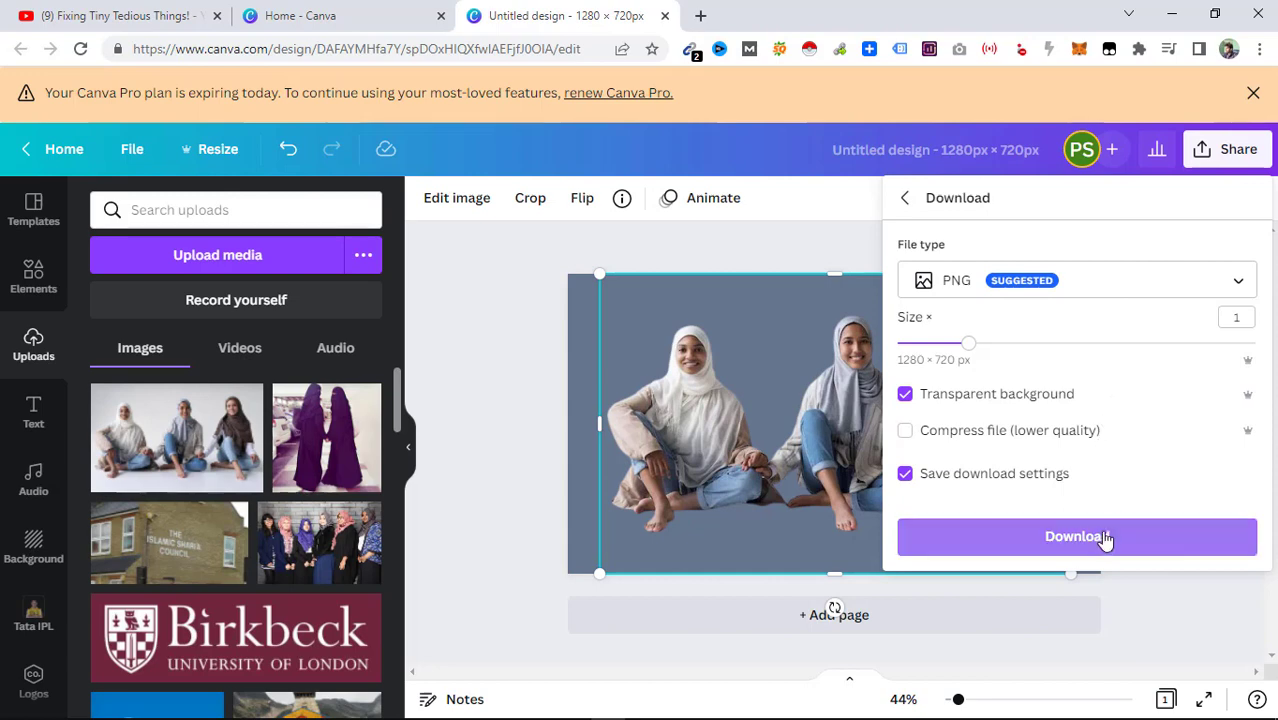
Download the transparent PNG and save it to the Desktop
click(1076, 536)
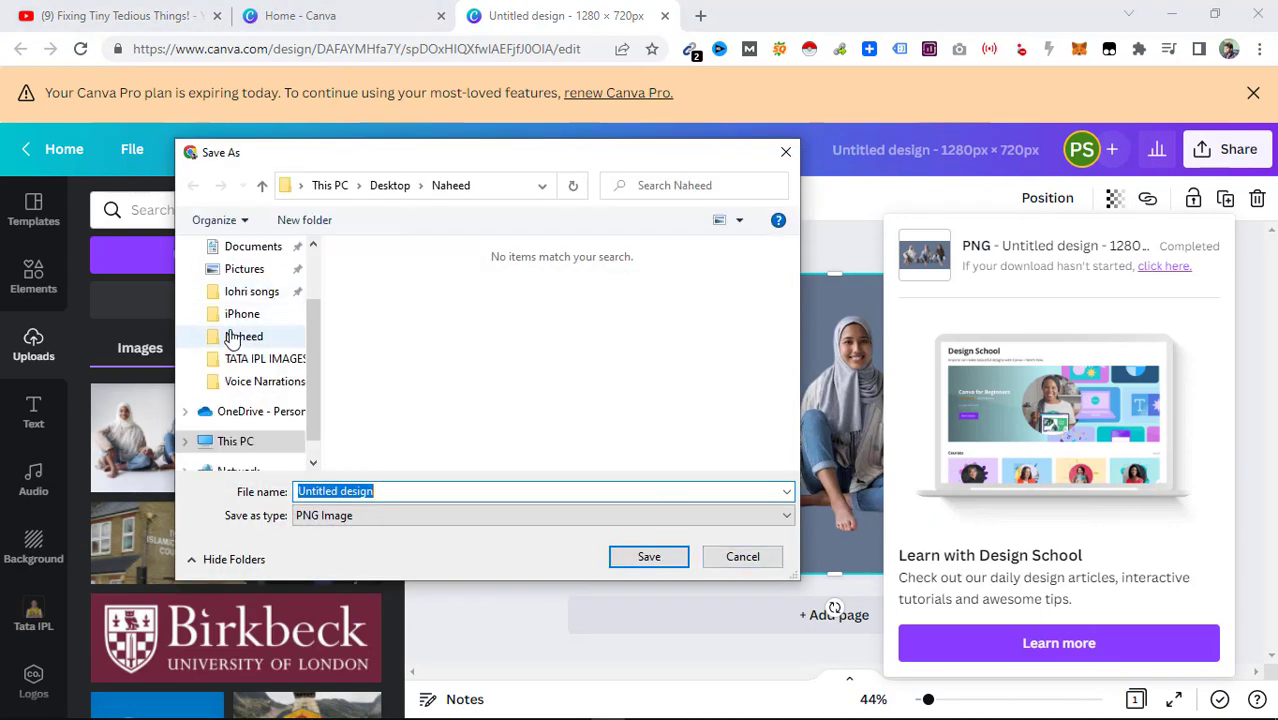
click(235, 441)
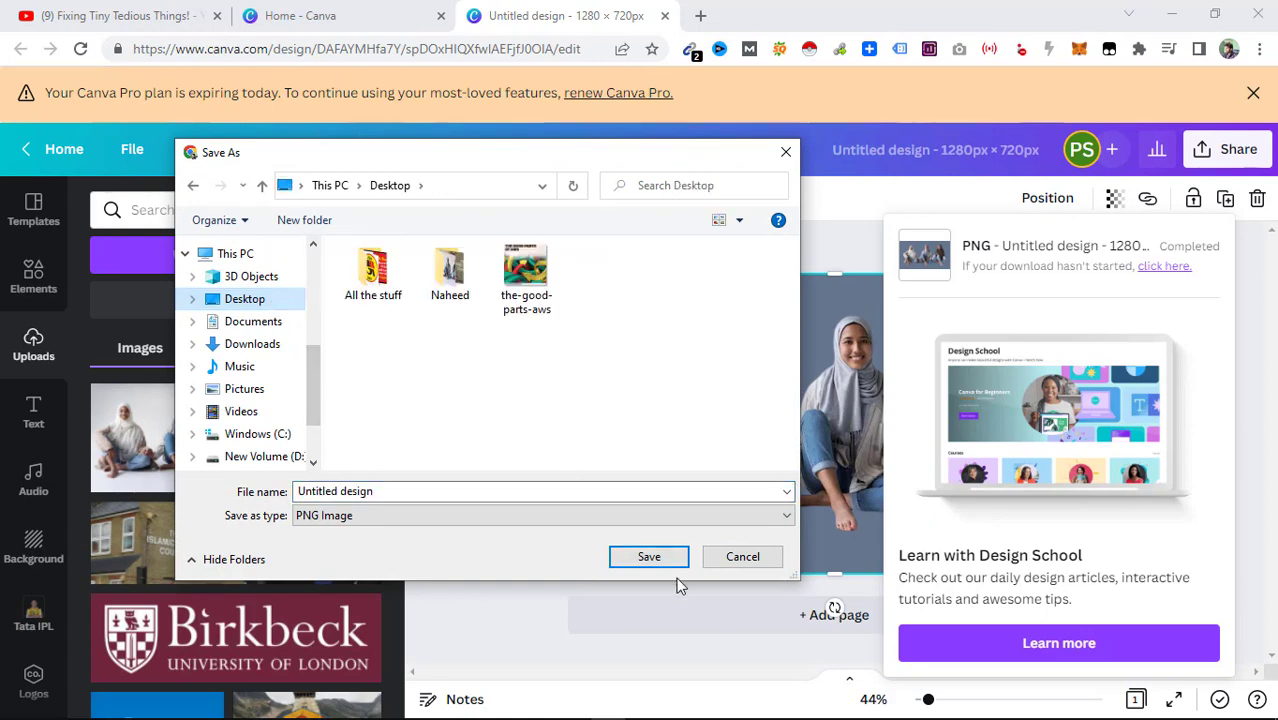
click(648, 556)
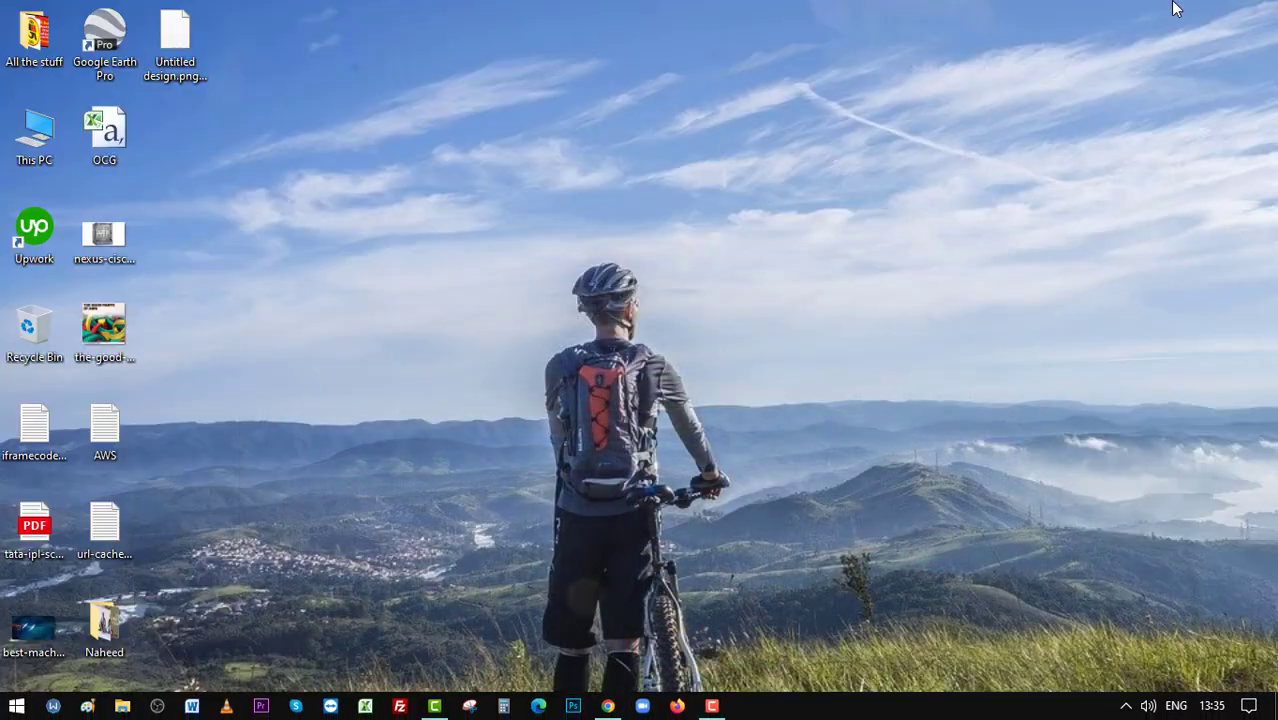
click(174, 40)
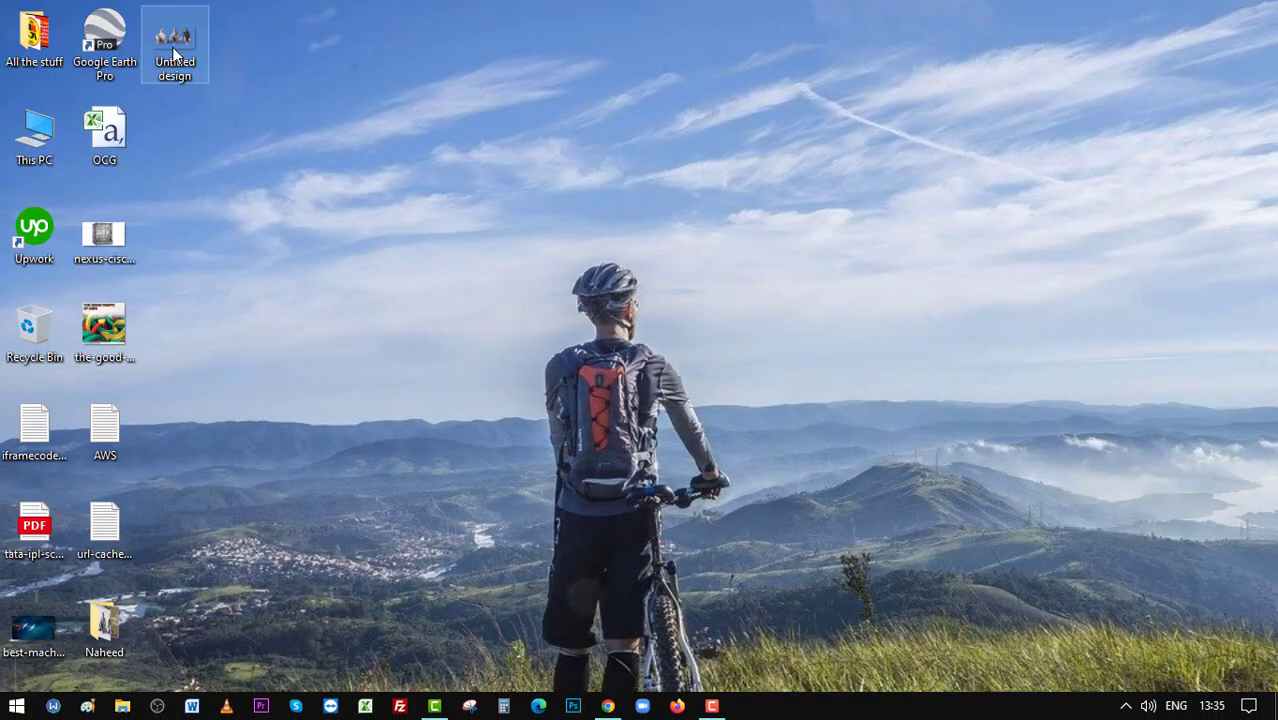
mouse_move(175, 45)
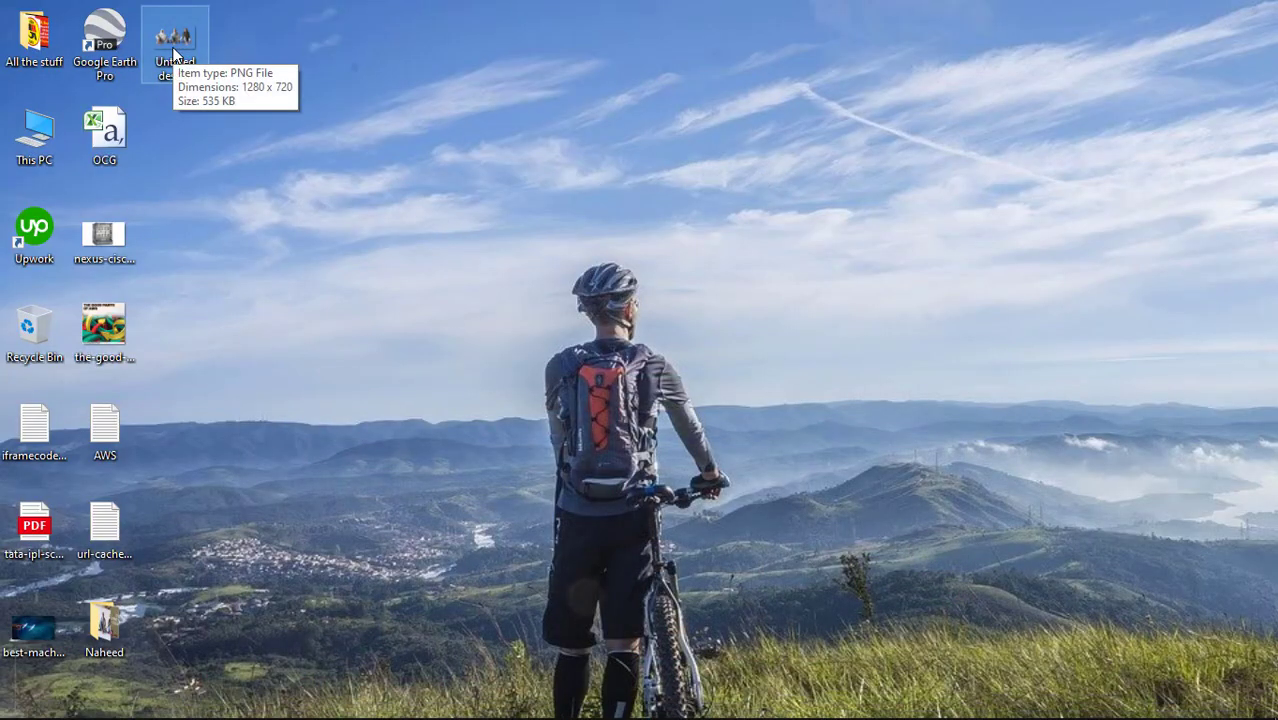
double_click(175, 40)
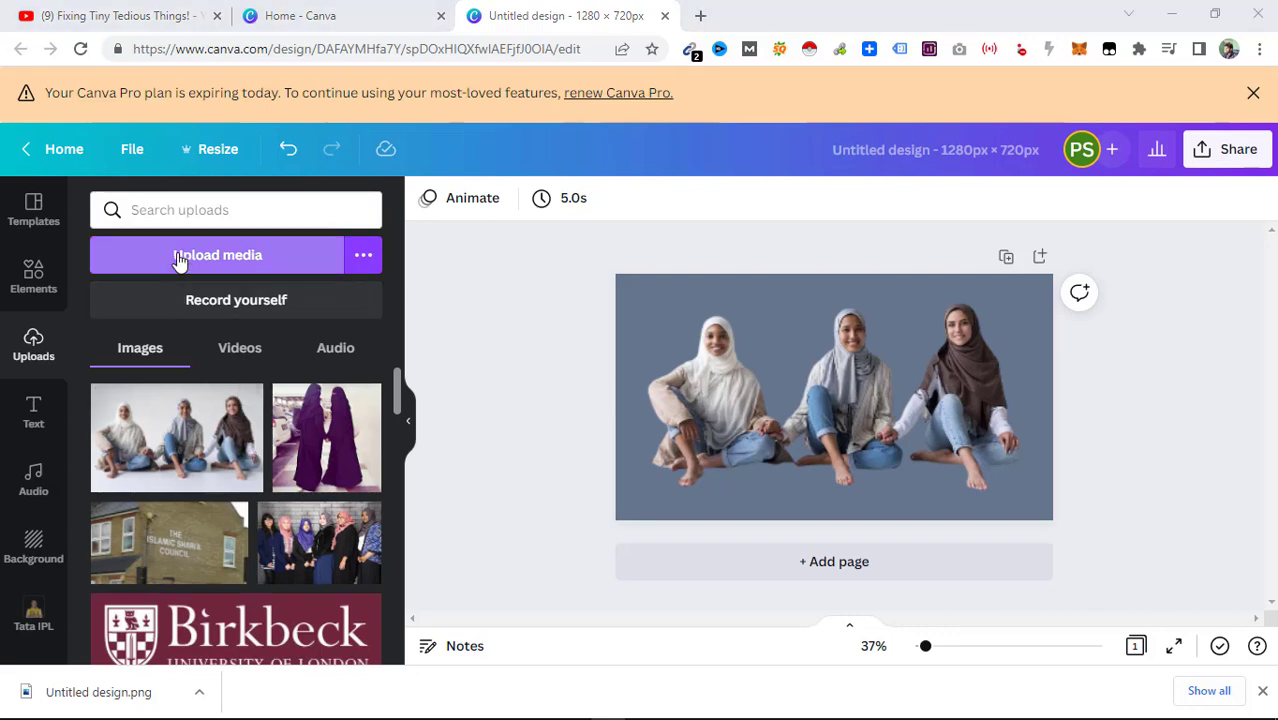
Upload the downloaded 'Untitled design.png' cut-out to Canva's uploads library
click(217, 254)
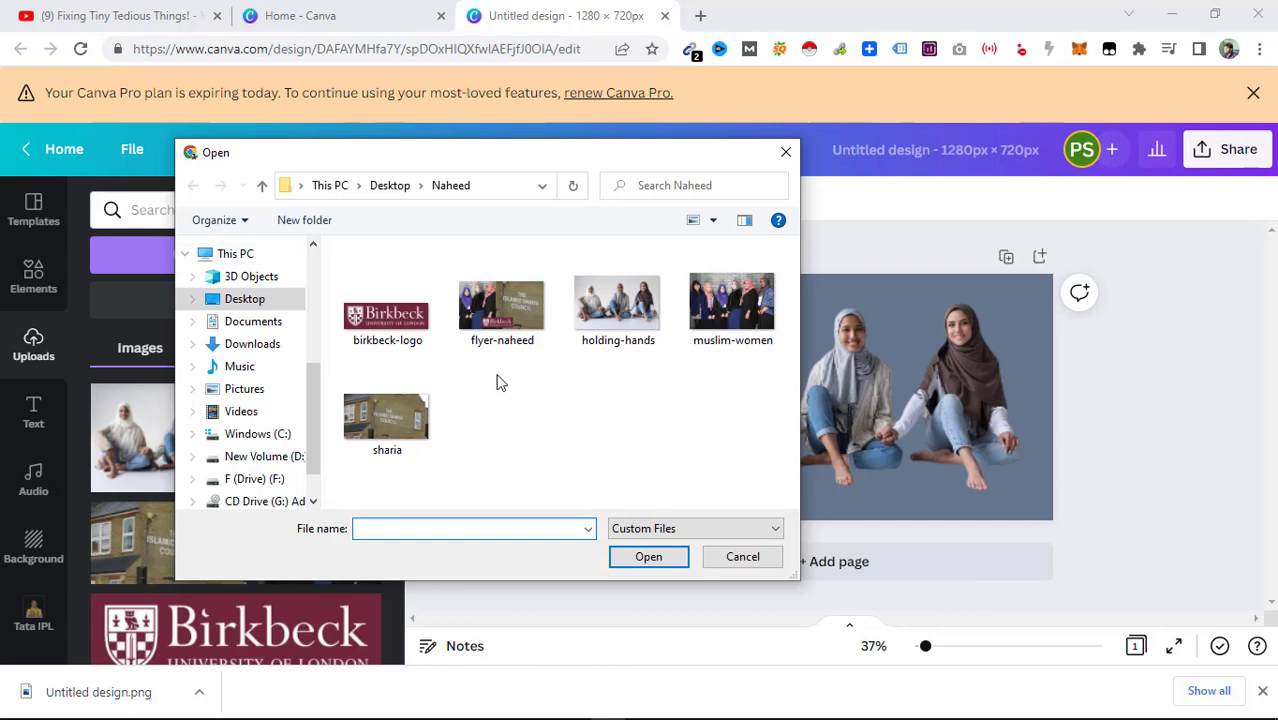
click(193, 185)
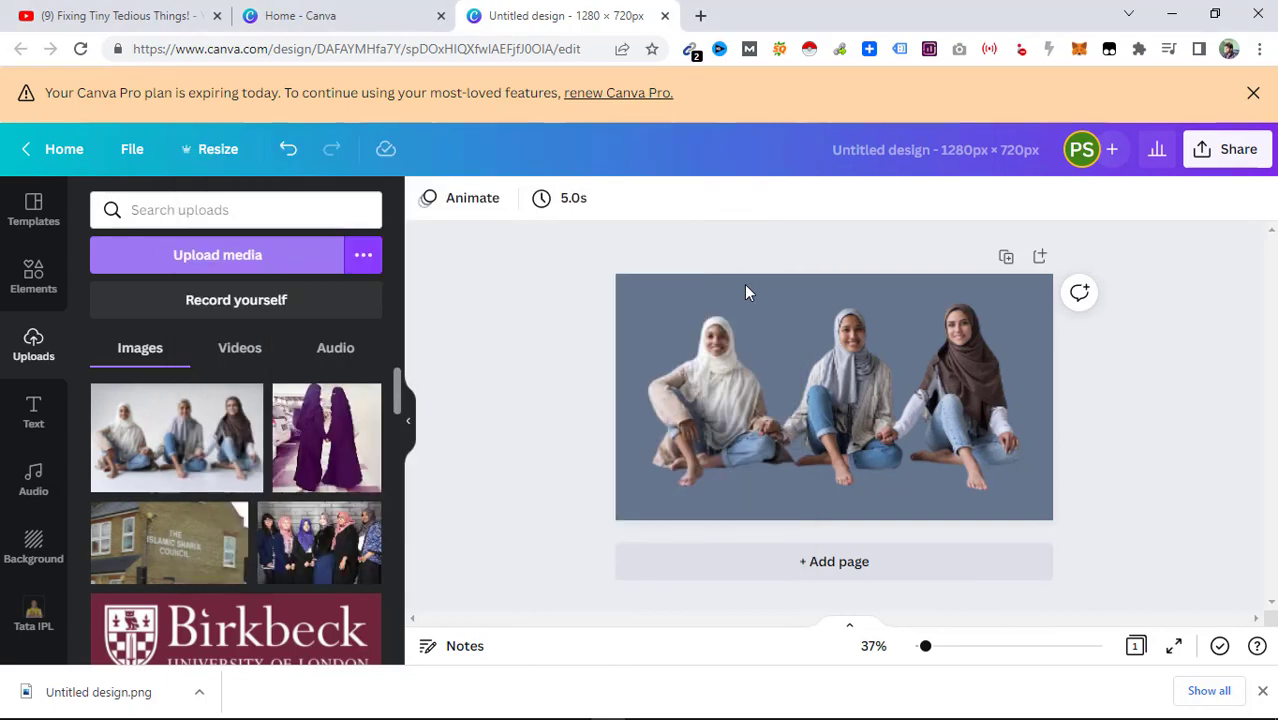
scroll(down, 3)
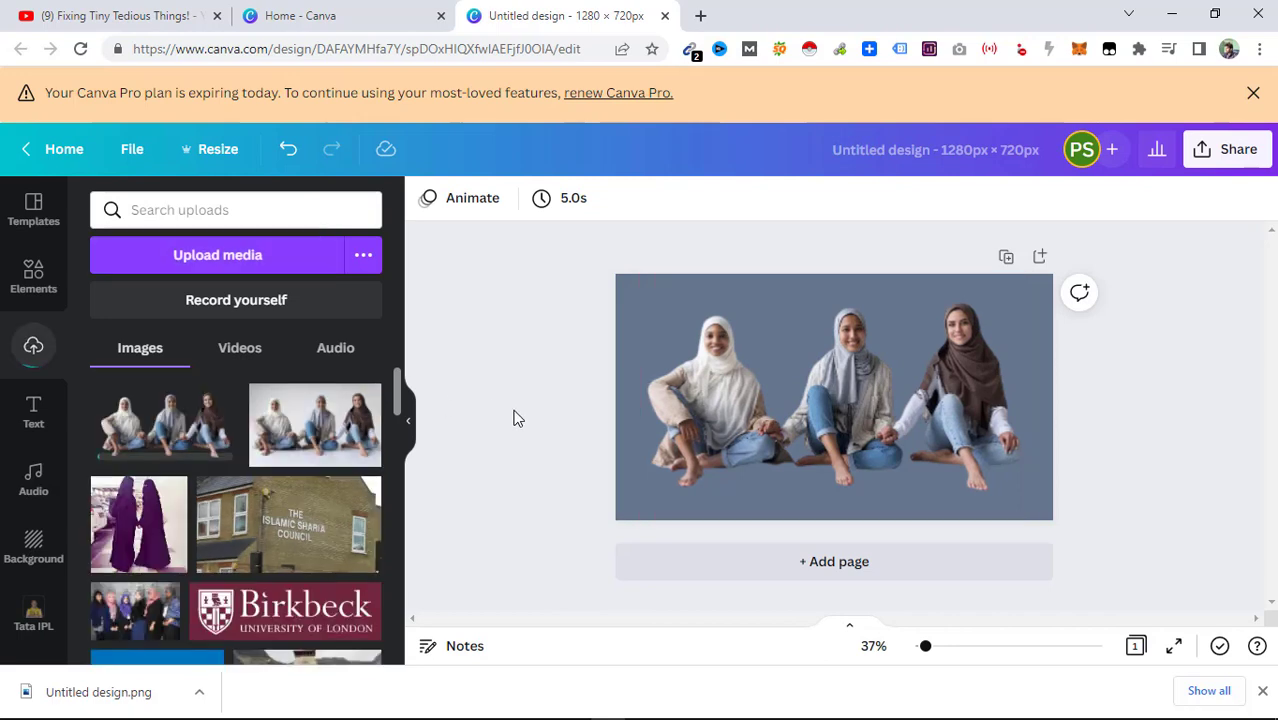
click(33, 345)
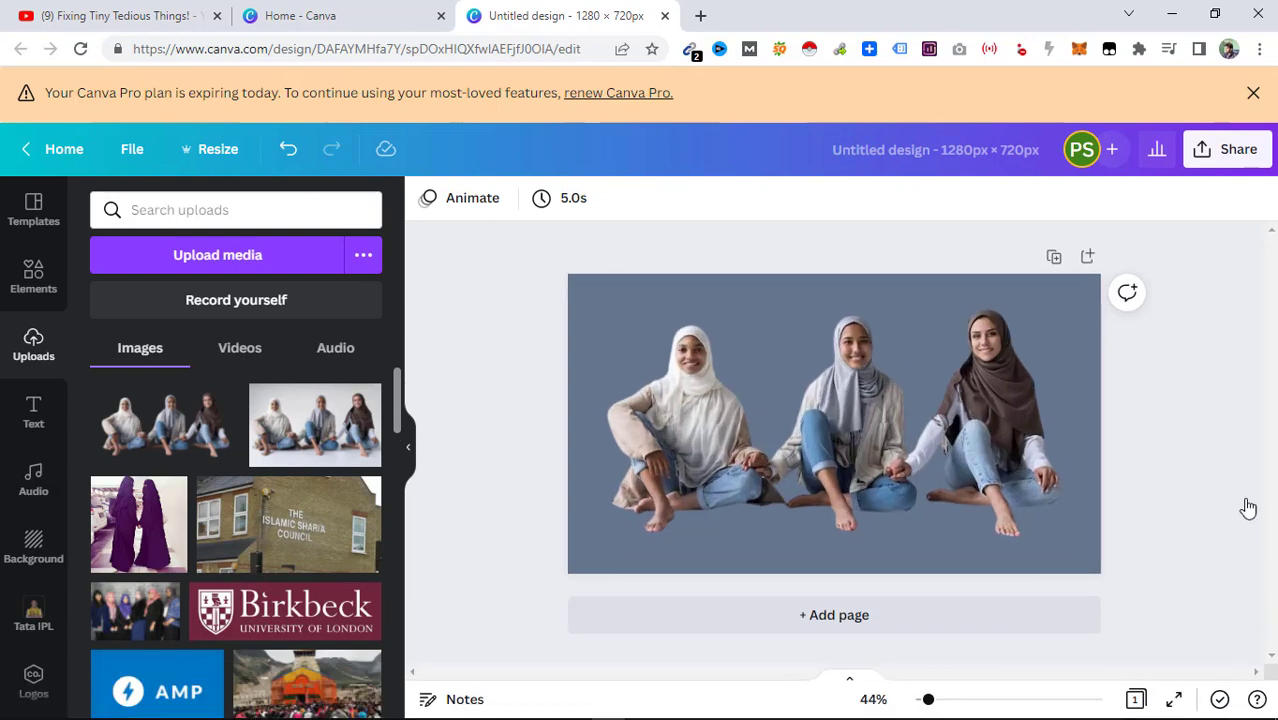
mouse_move(1249, 500)
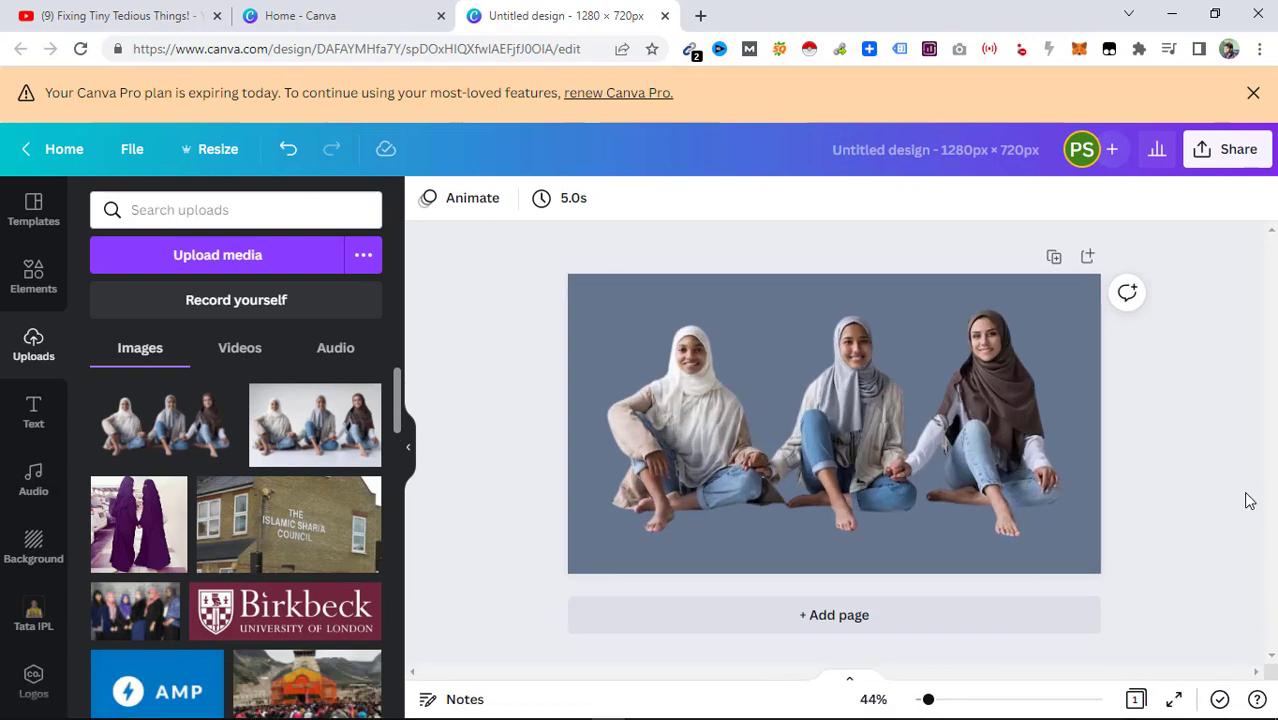